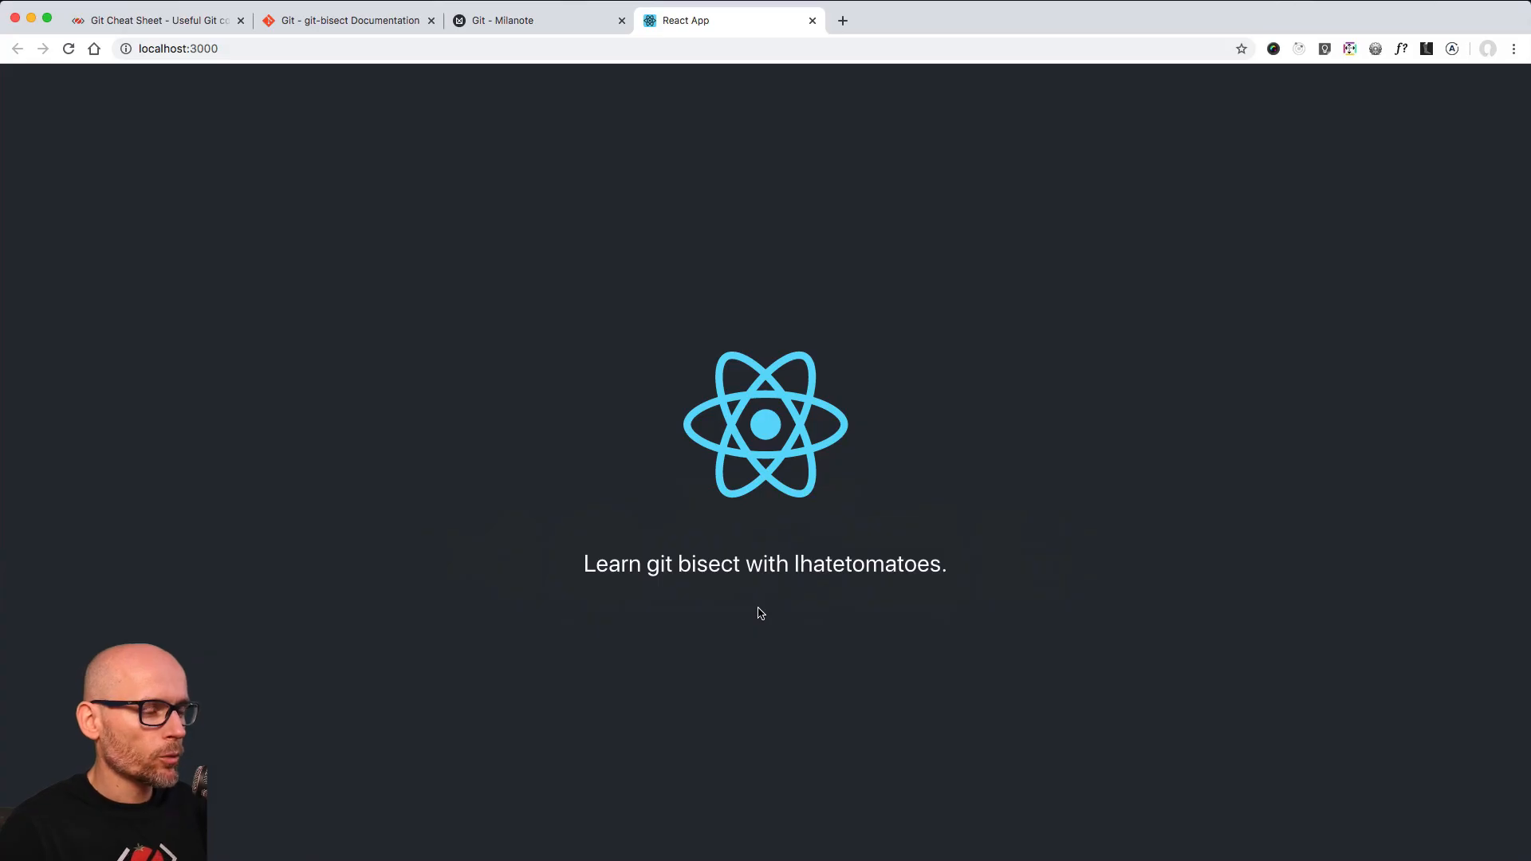
{"action": "mouse_move", "coordinate": [751, 619]}
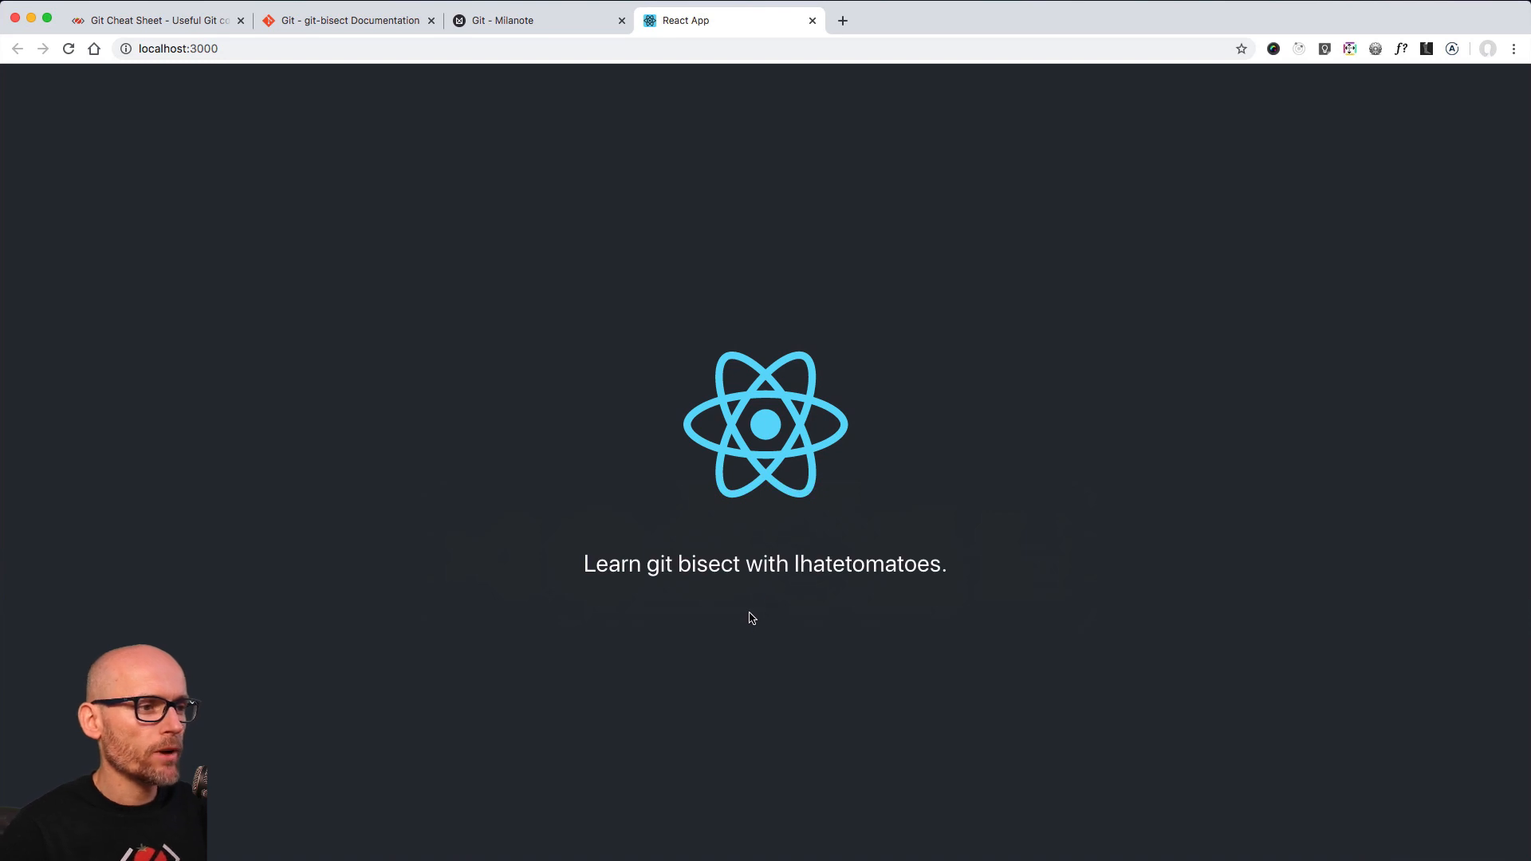
{"action": "mouse_move", "coordinate": [755, 378]}
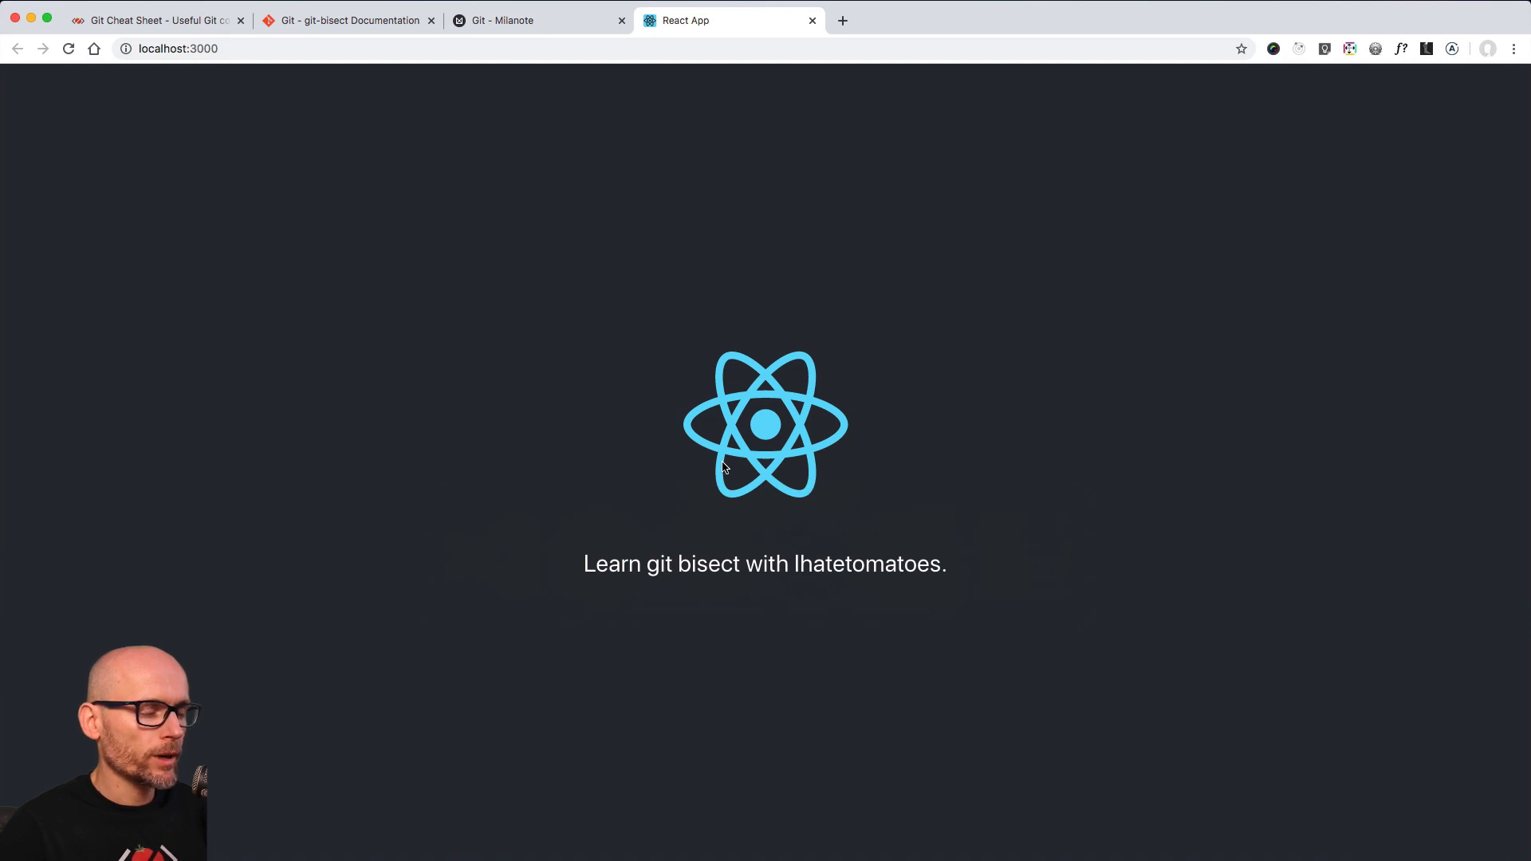
{"action": "mouse_move", "coordinate": [778, 474]}
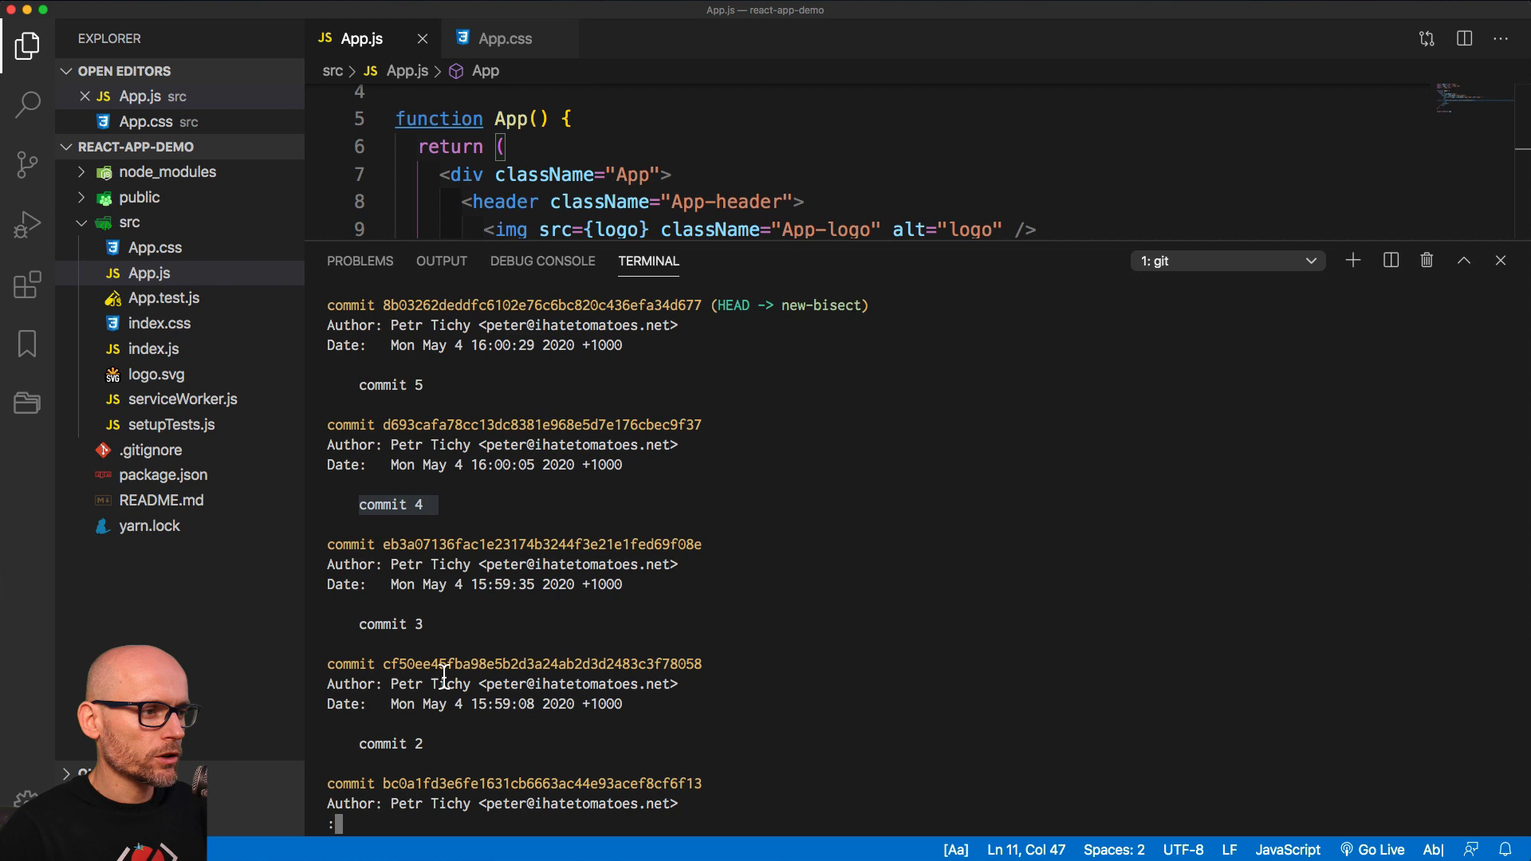
- Scroll the git log down to commit 1 and the initial Create React App commit
{"action": "scroll", "scroll_direction": "down", "scroll_amount": 3}
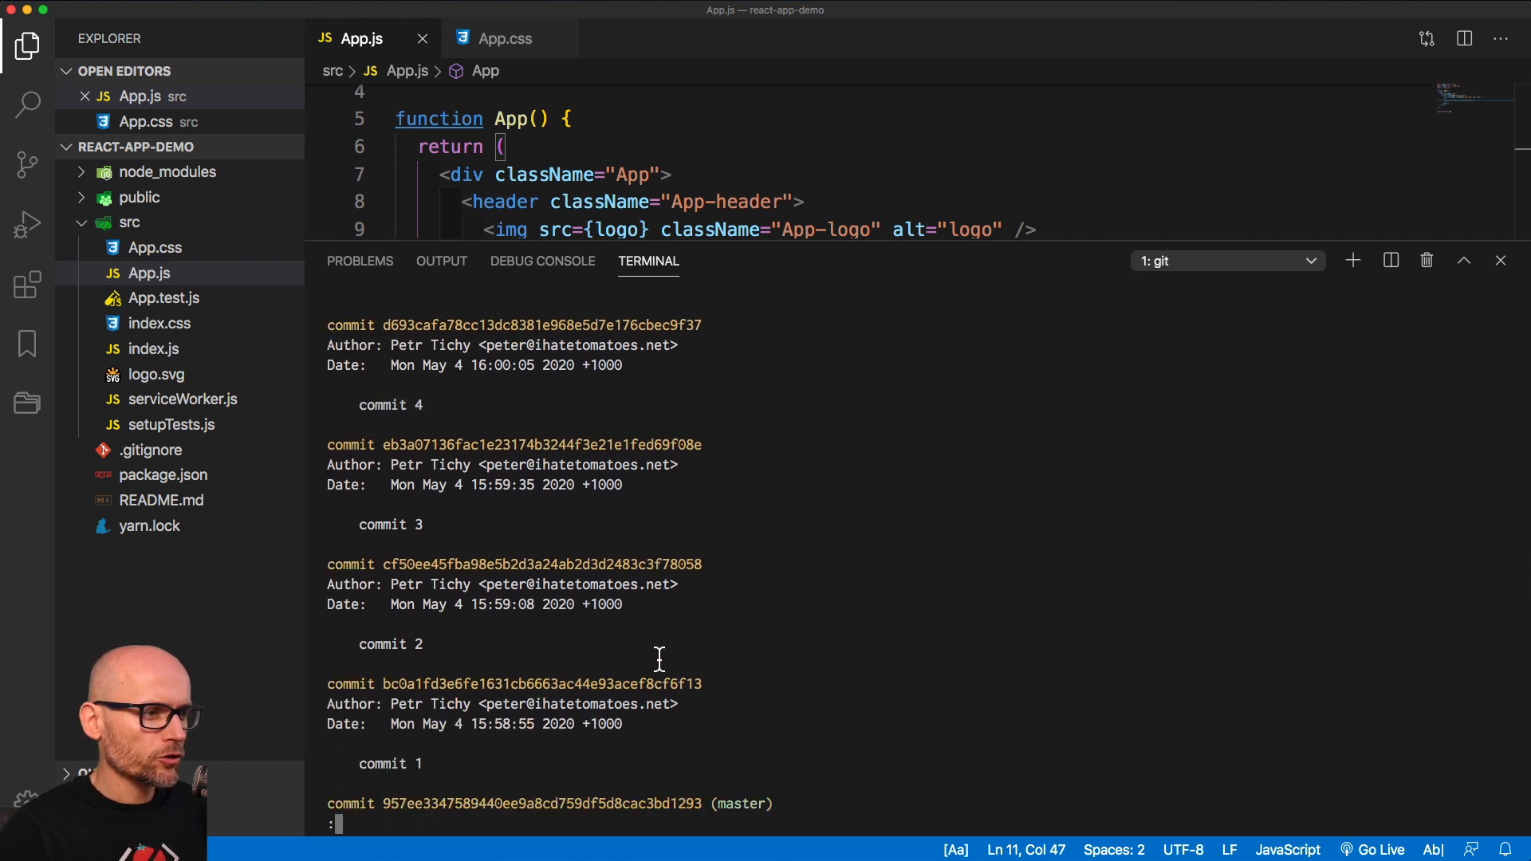
{"action": "scroll", "scroll_direction": "down", "scroll_amount": 3}
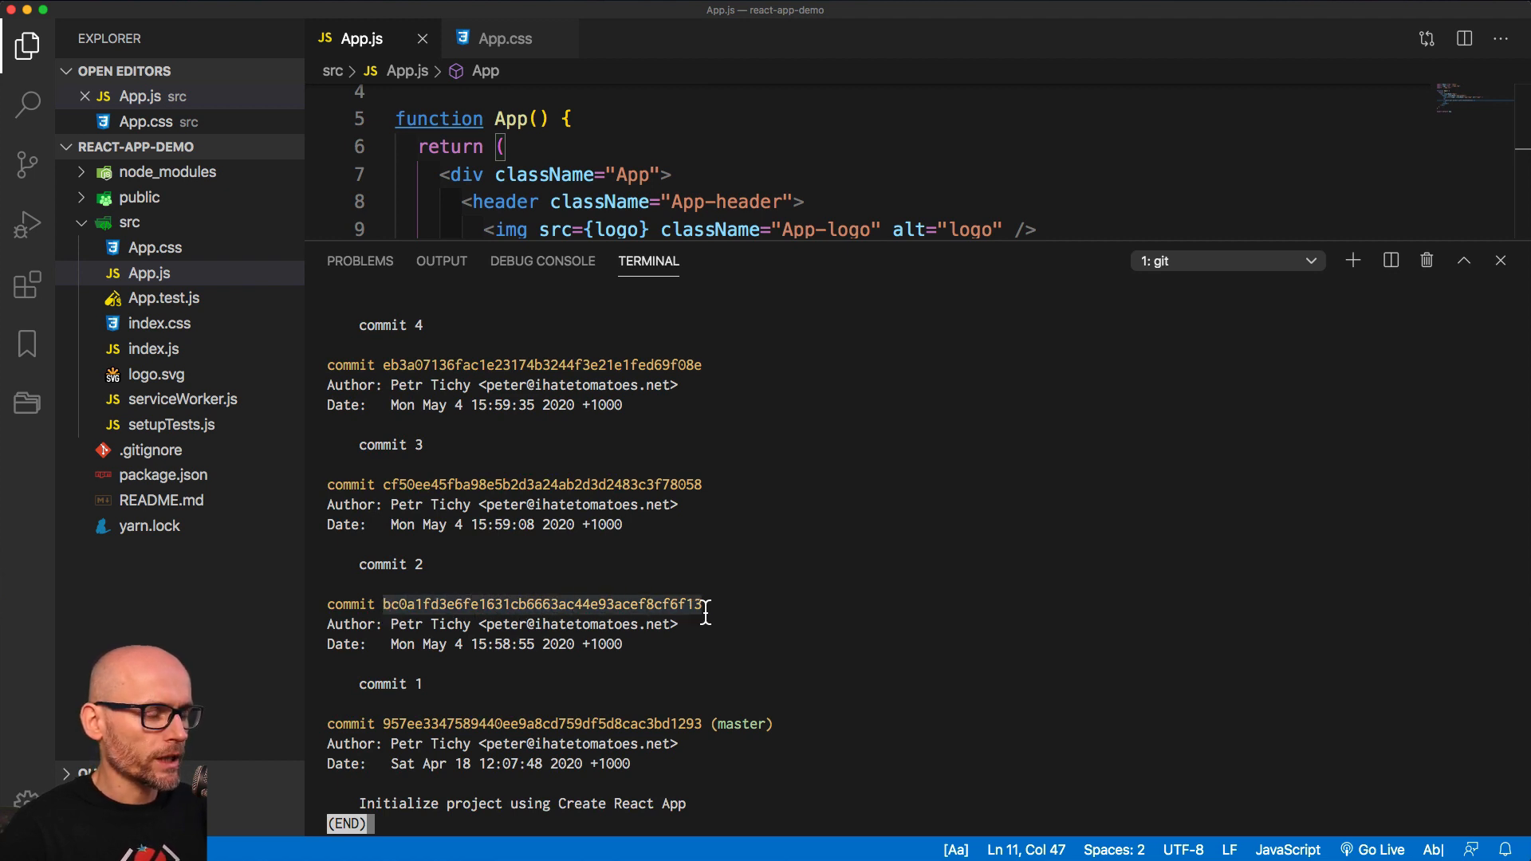
{"action": "mouse_move", "coordinate": [488, 644]}
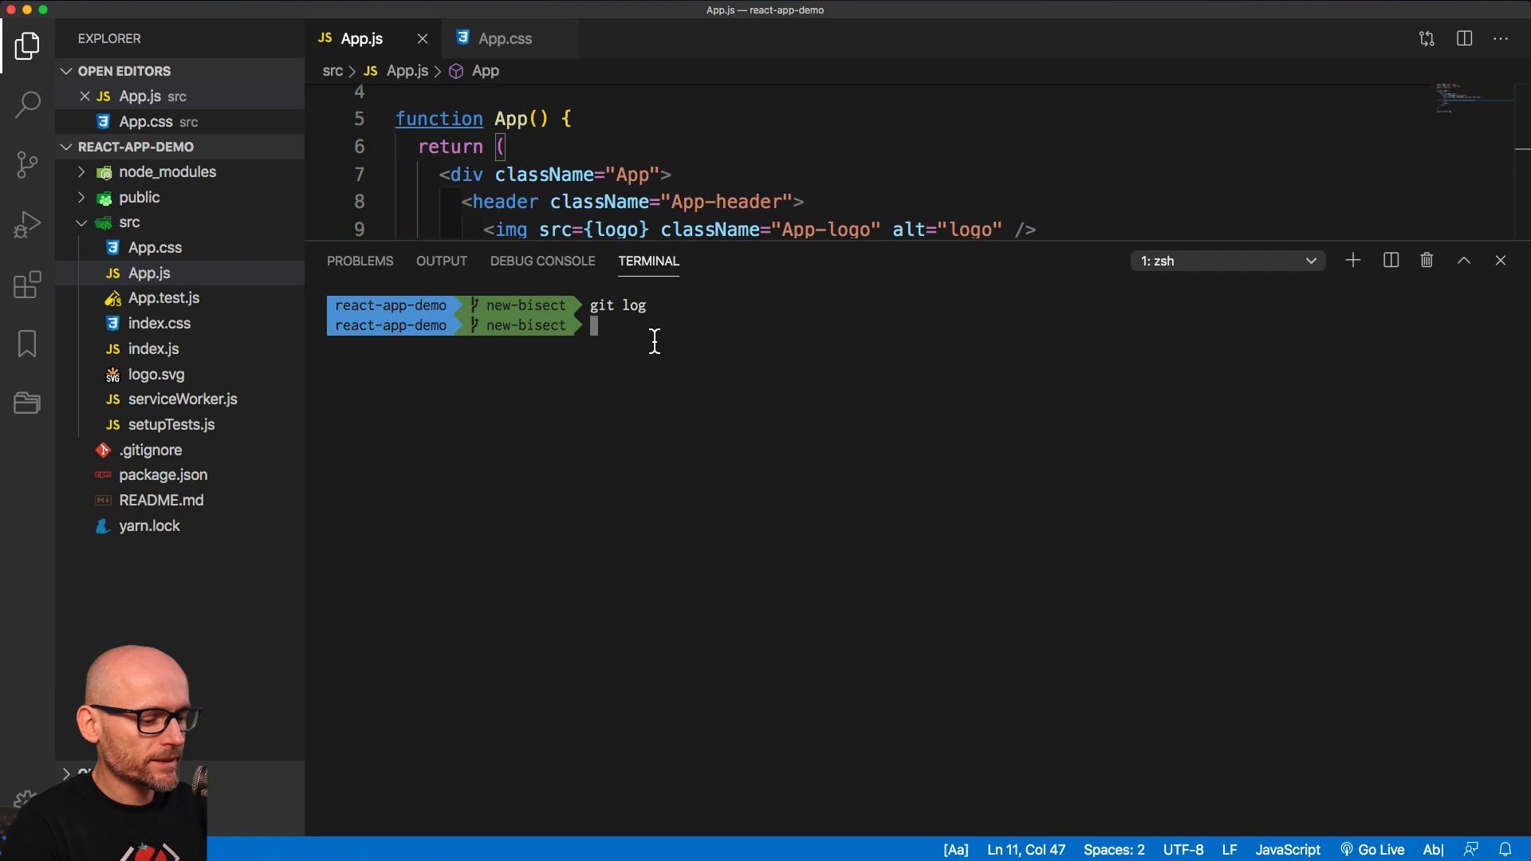
- Start a git bisect session in the terminal
{"action": "type", "text": "git"}
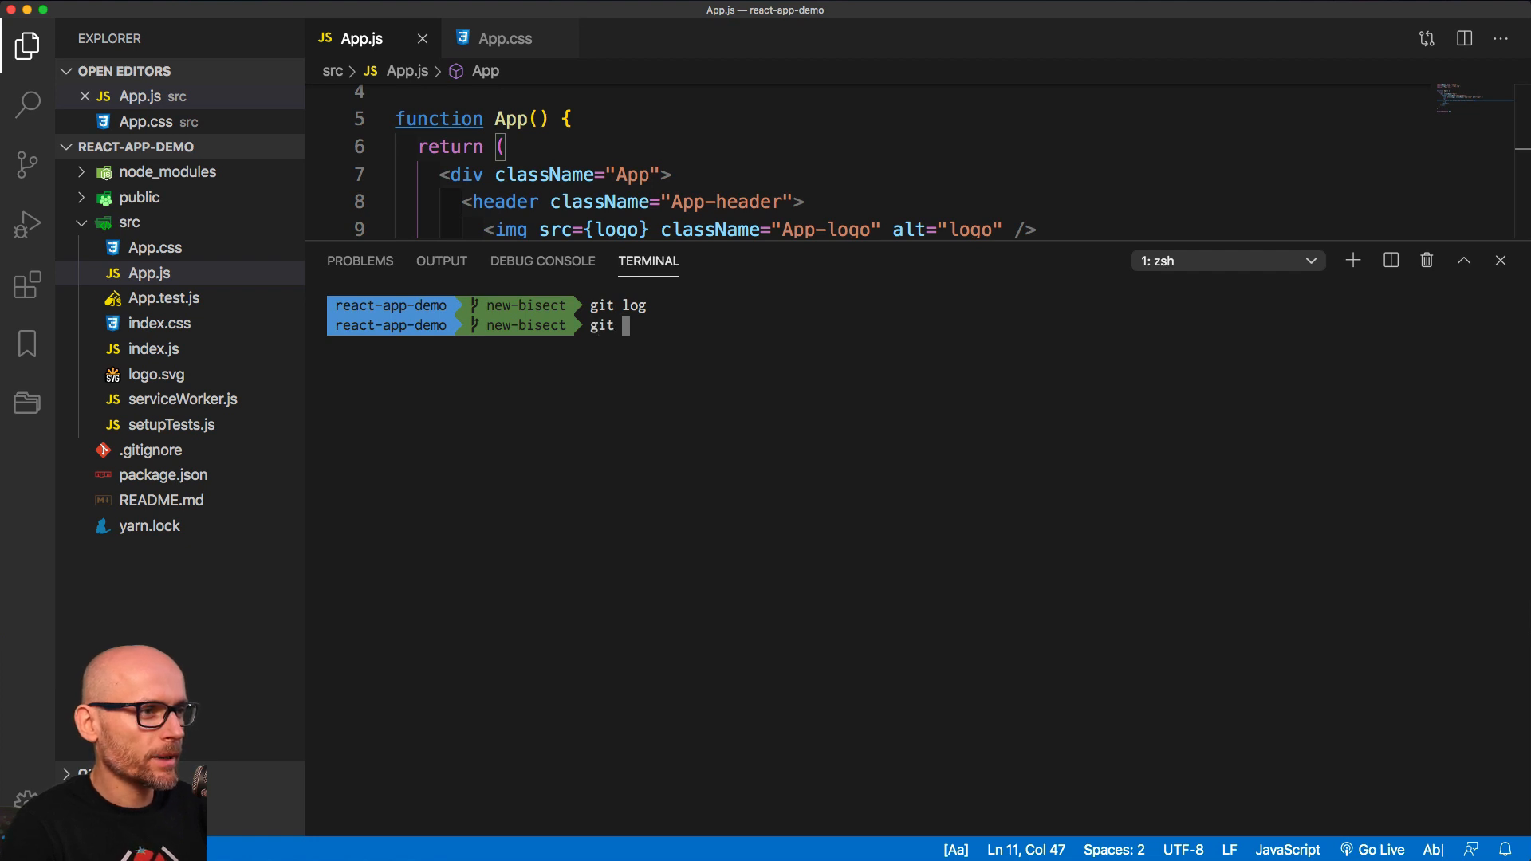
{"action": "type", "text": "bisect"}
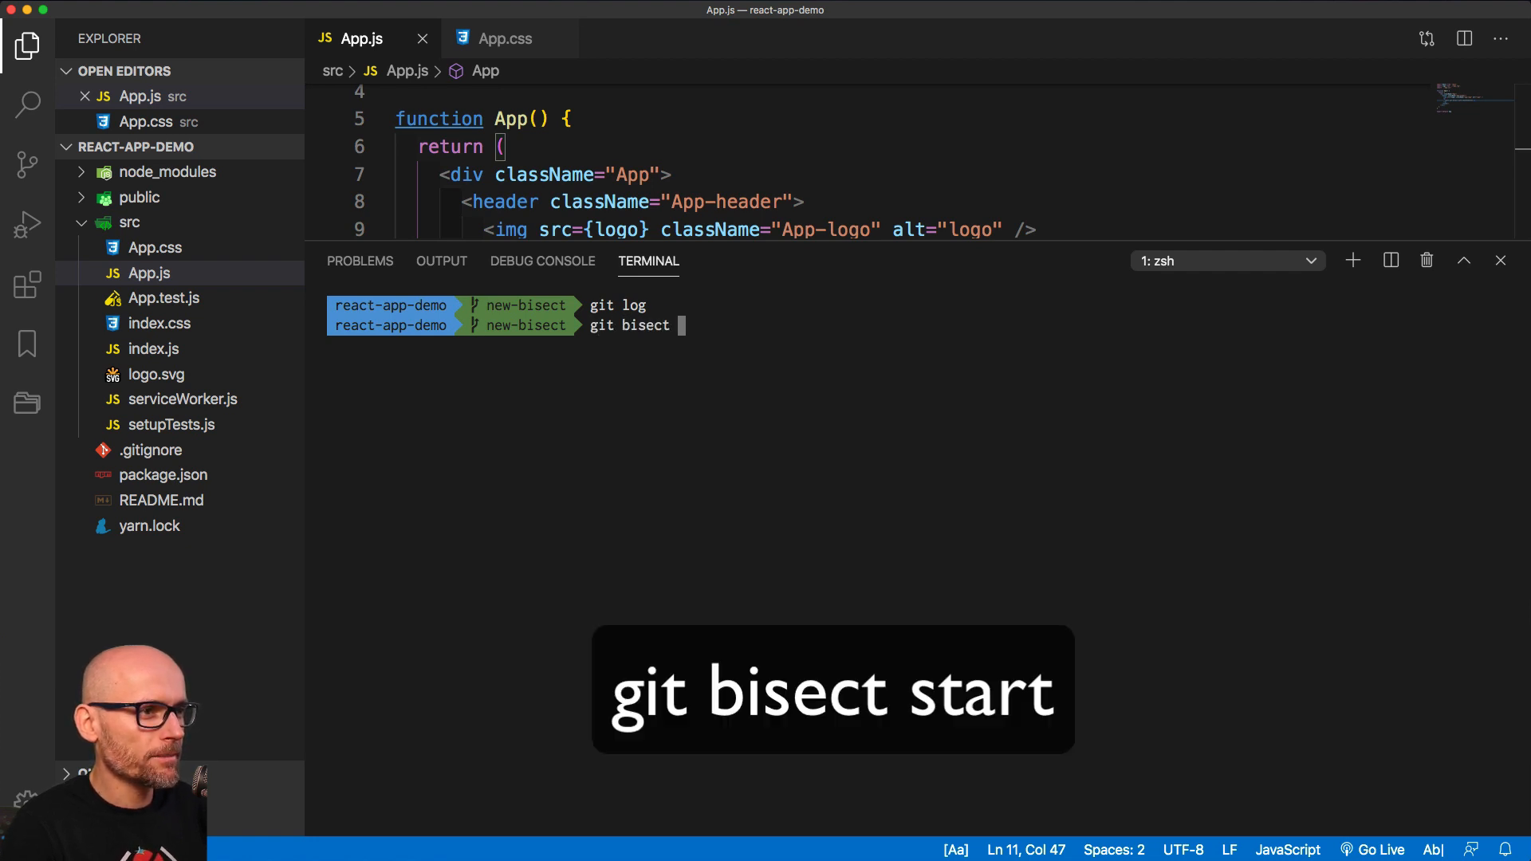
{"action": "key", "text": "Enter"}
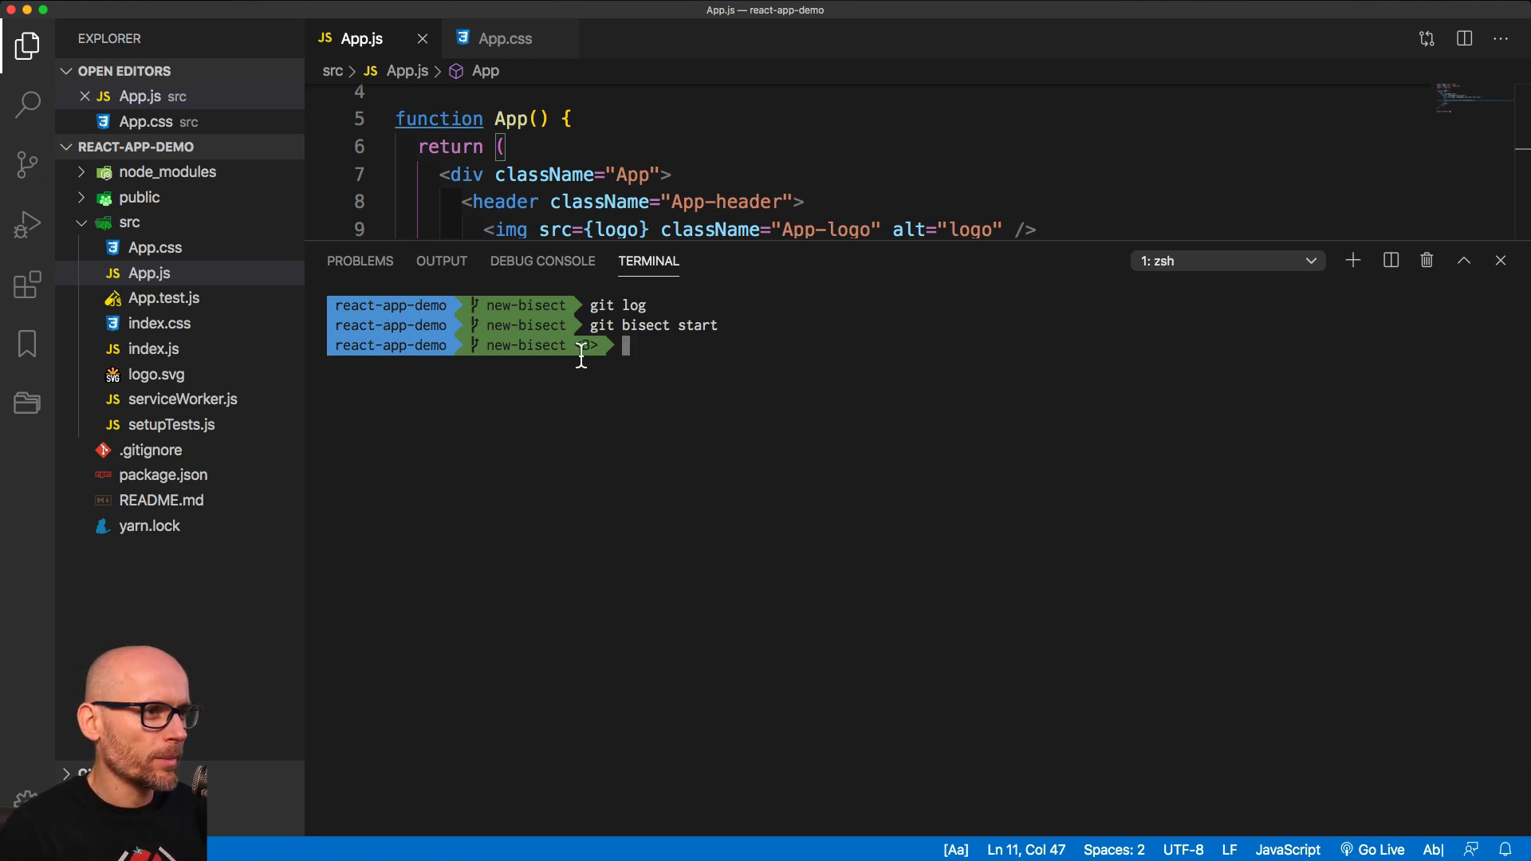
{"action": "type", "text": "<B>"}
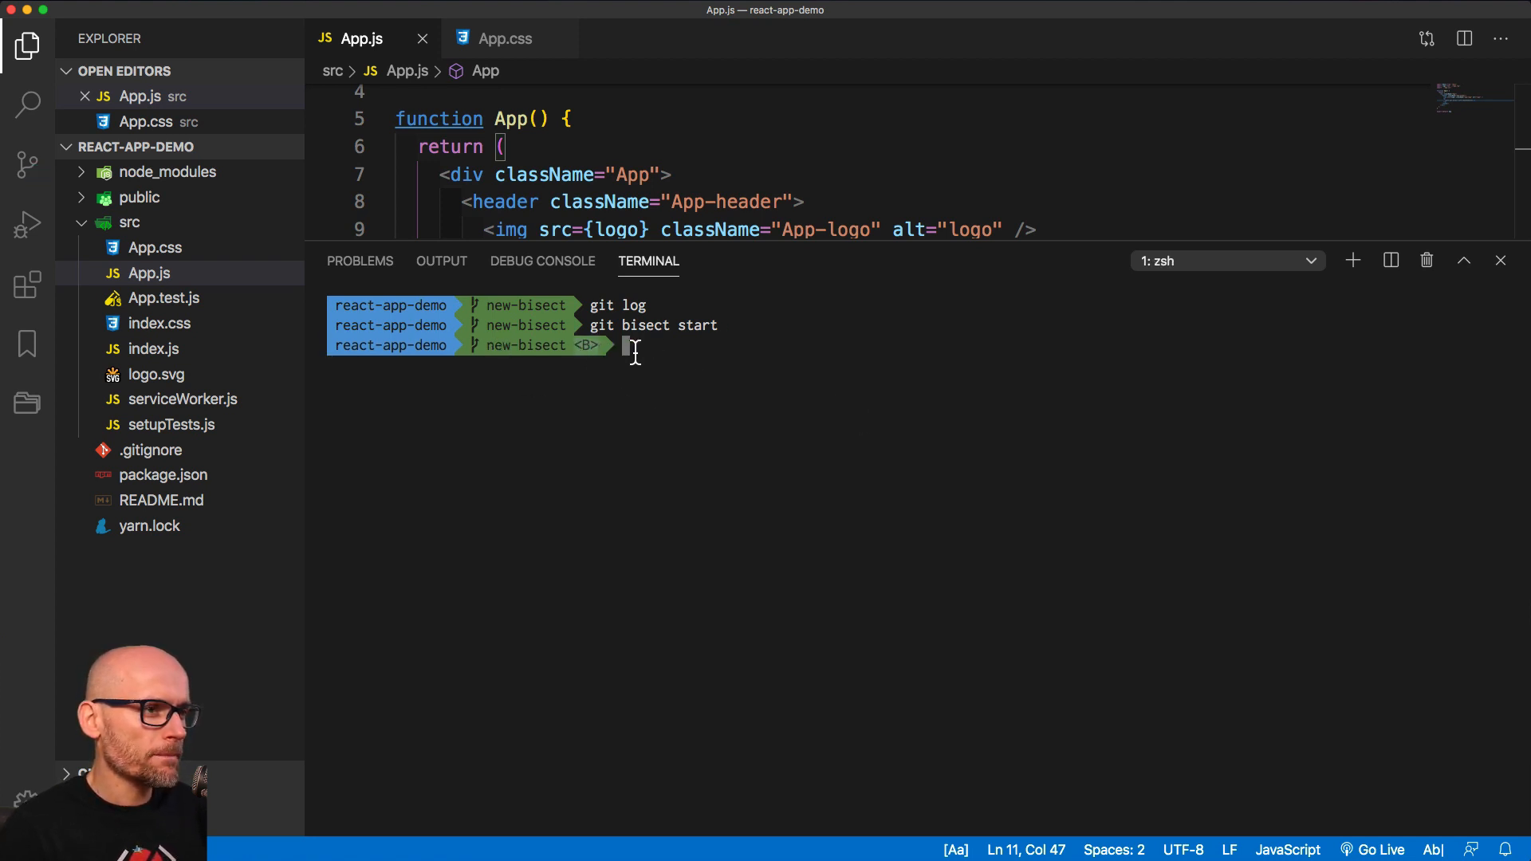
{"action": "mouse_move", "coordinate": [756, 368]}
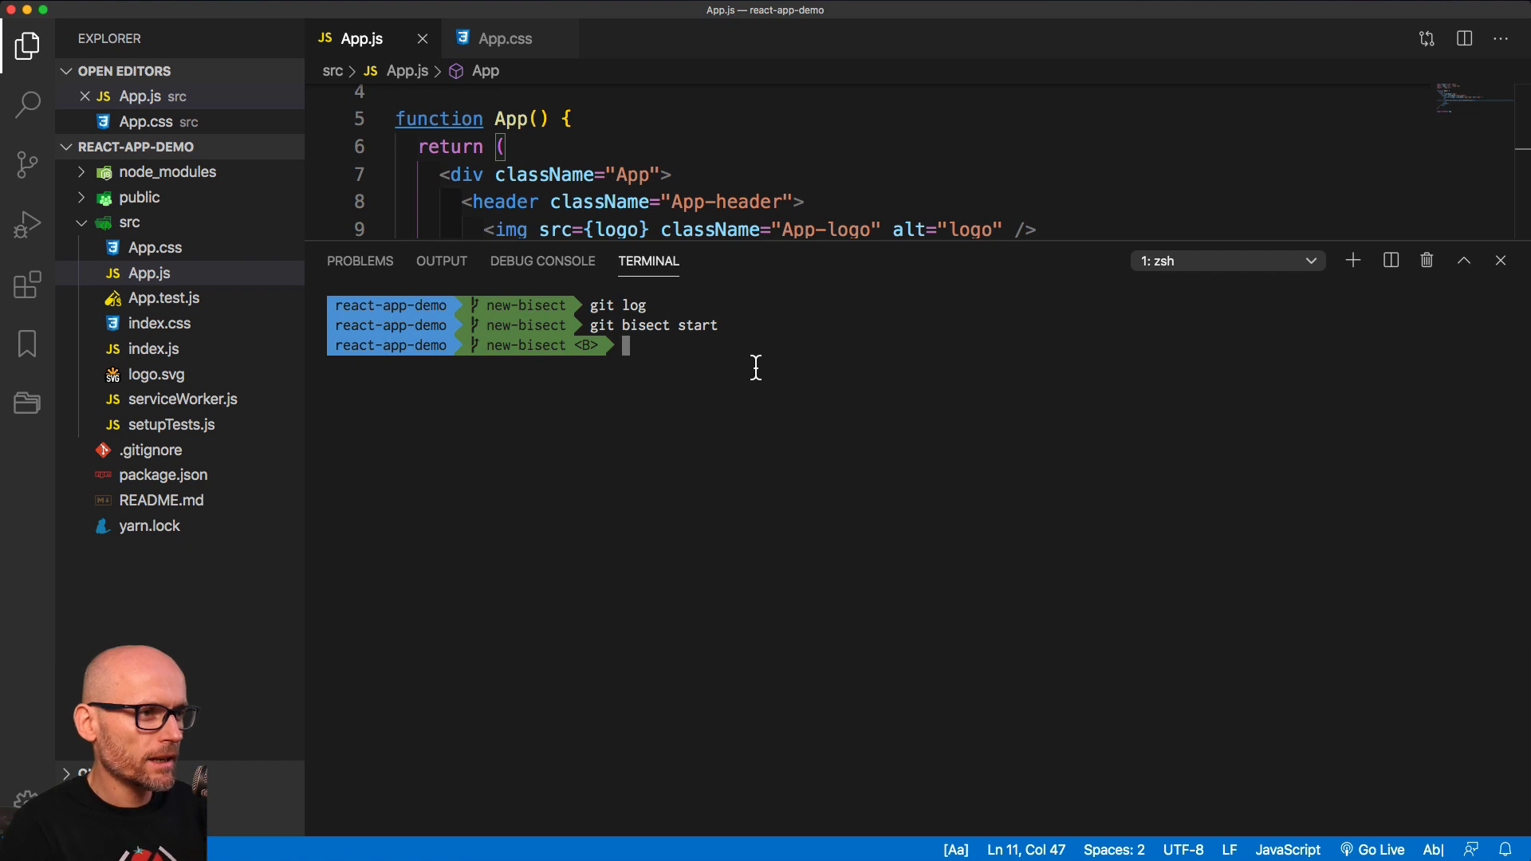
{"action": "key", "text": "Cmd+Tab"}
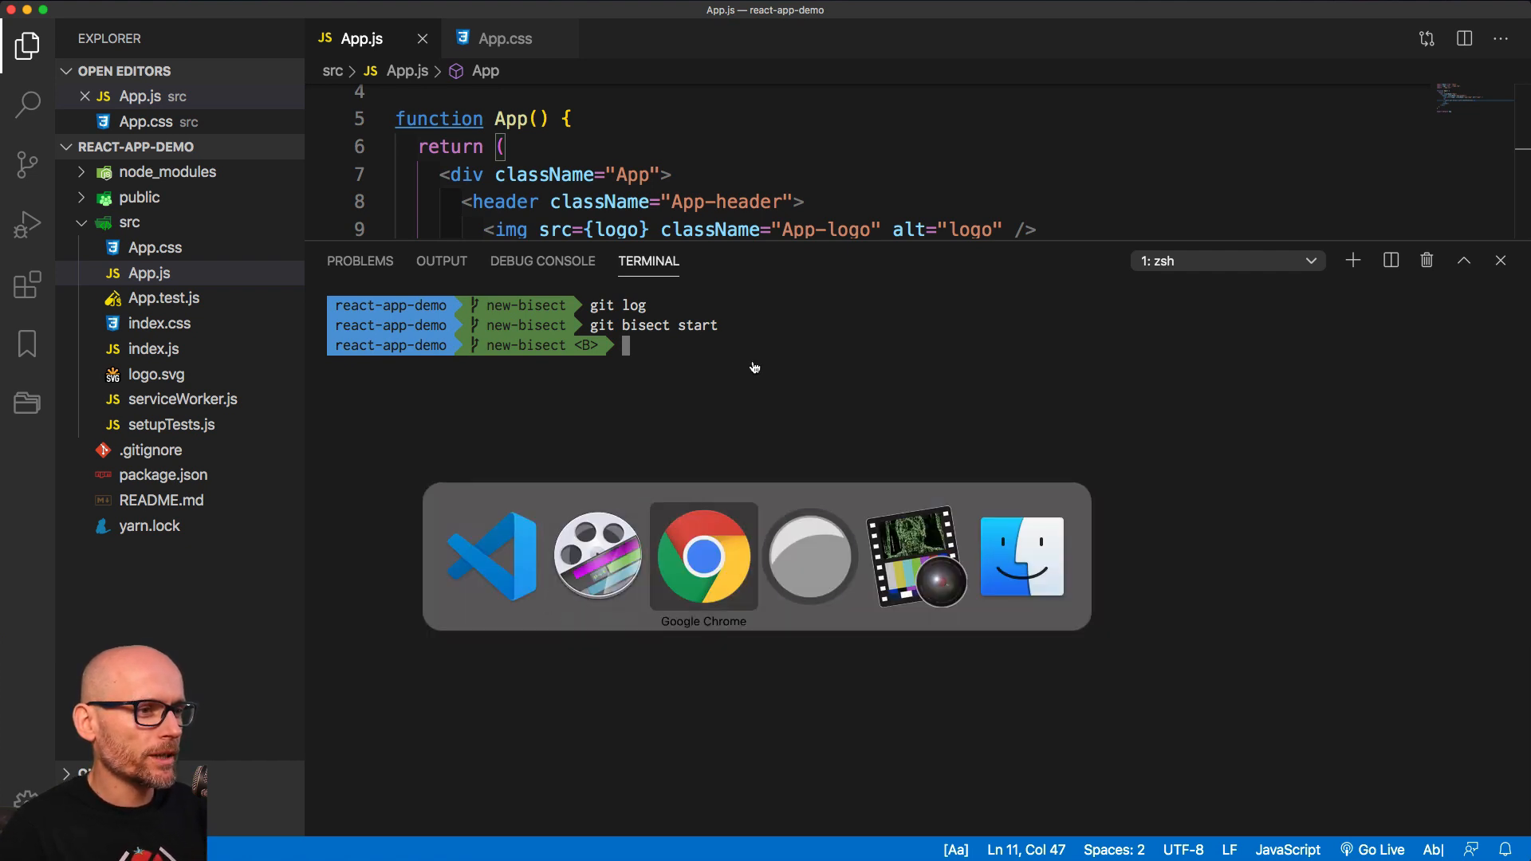
{"action": "left_click", "coordinate": [703, 558]}
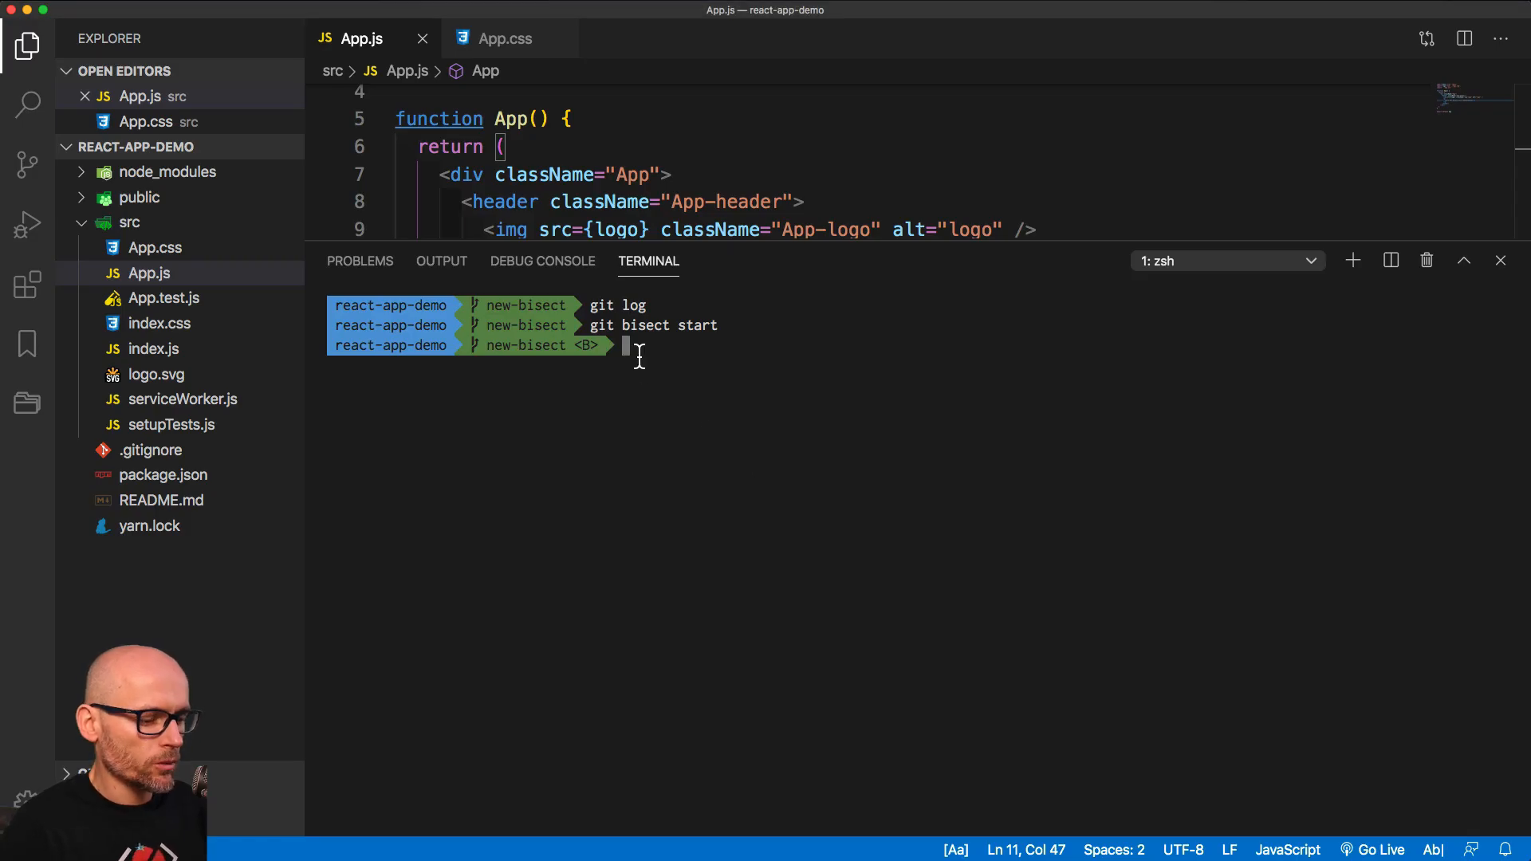
- Mark the current commit as bad with git bisect bad
{"action": "type", "text": "git bi"}
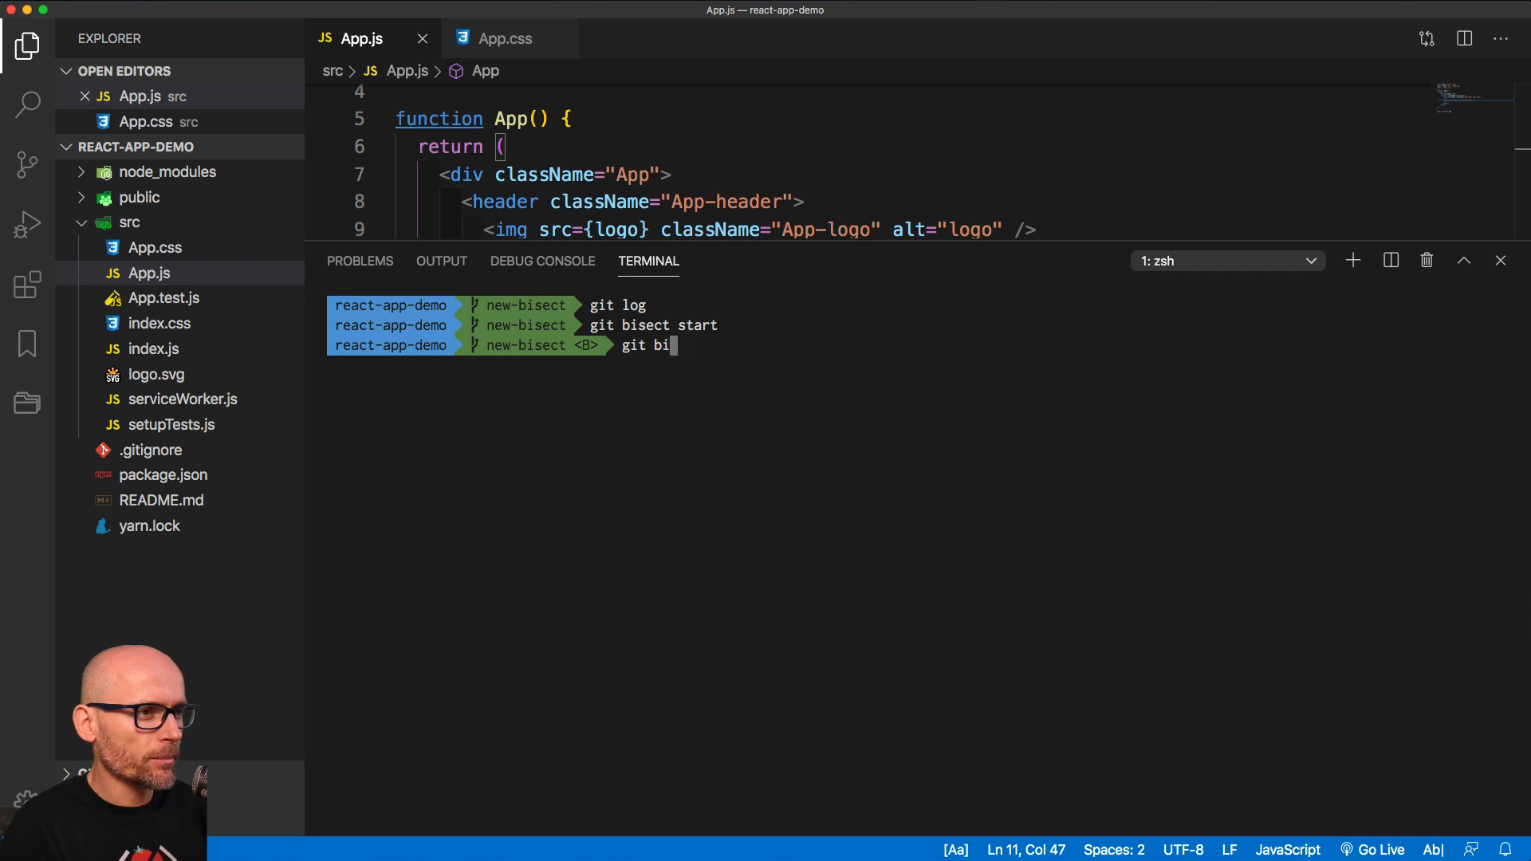
{"action": "type", "text": "sect bad"}
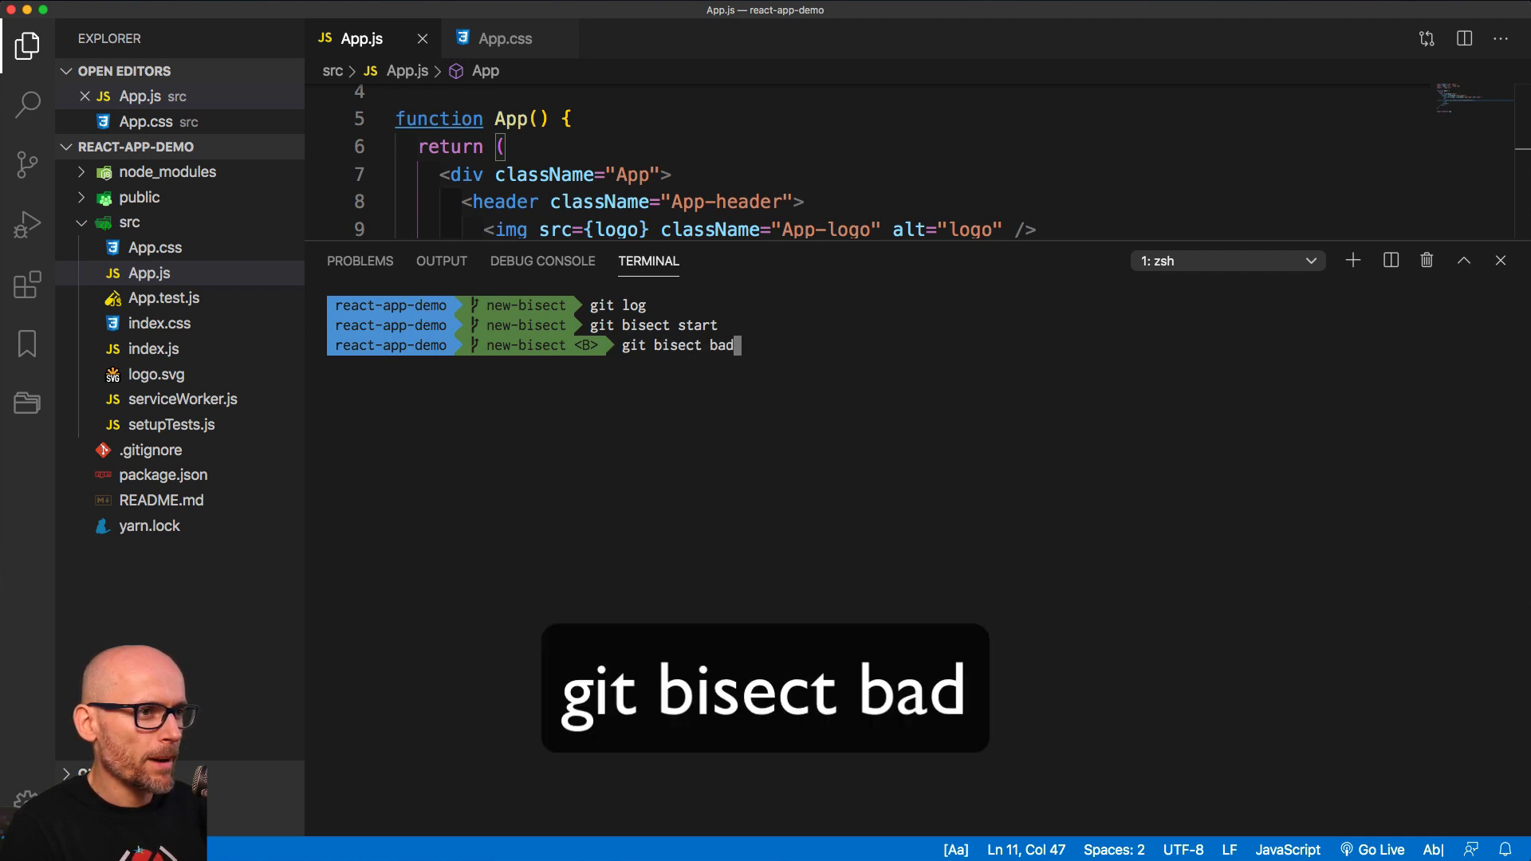
{"action": "key", "text": "Enter"}
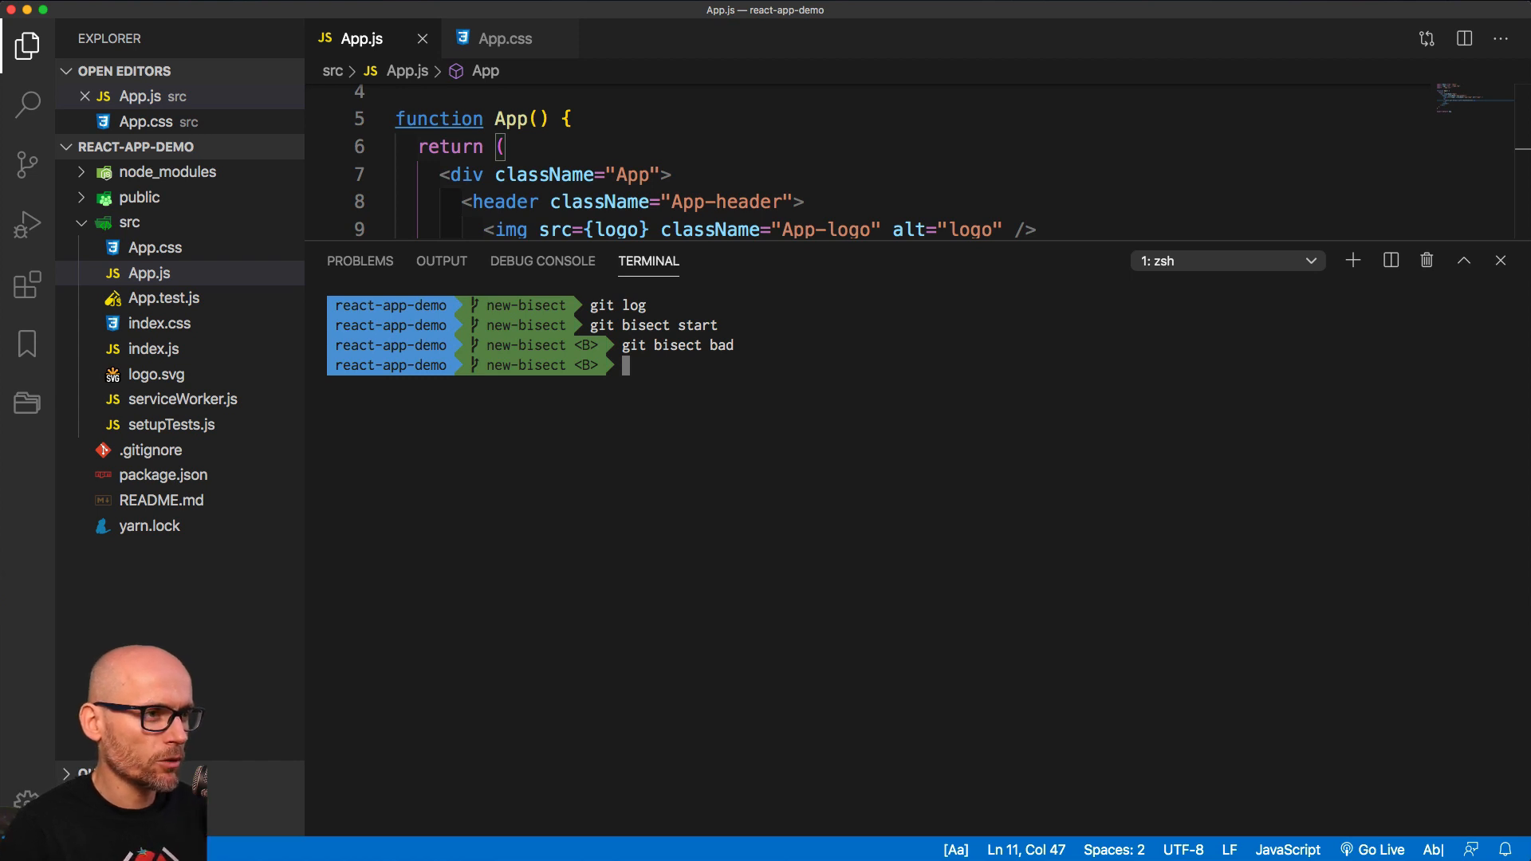
- Look up commit 2 in the log and begin the git bisect good command for bc0a1fd
{"action": "type", "text": "gi"}
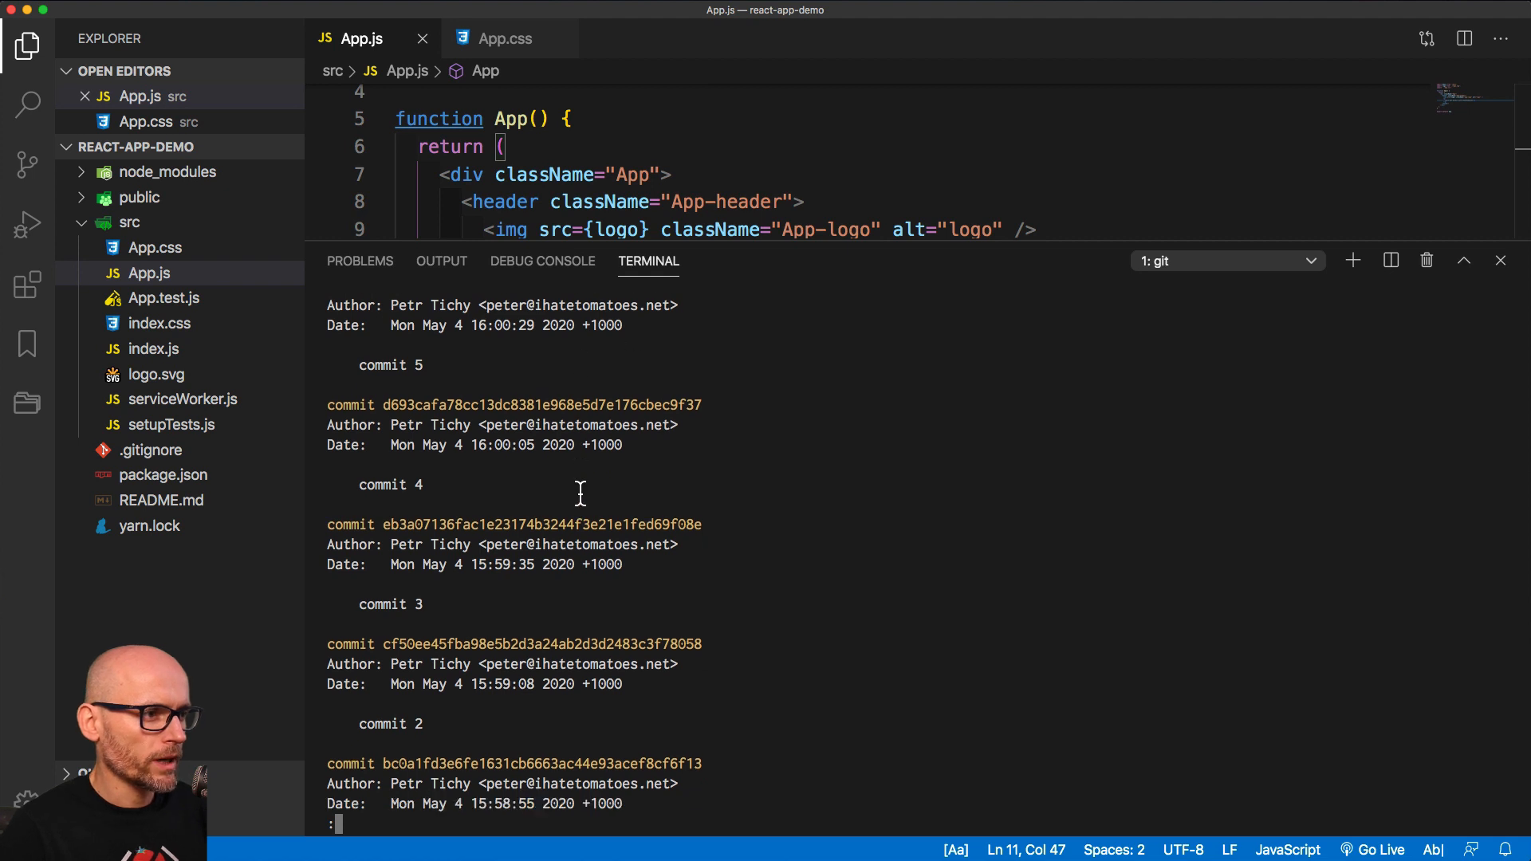
{"action": "scroll", "scroll_direction": "down", "scroll_amount": 3}
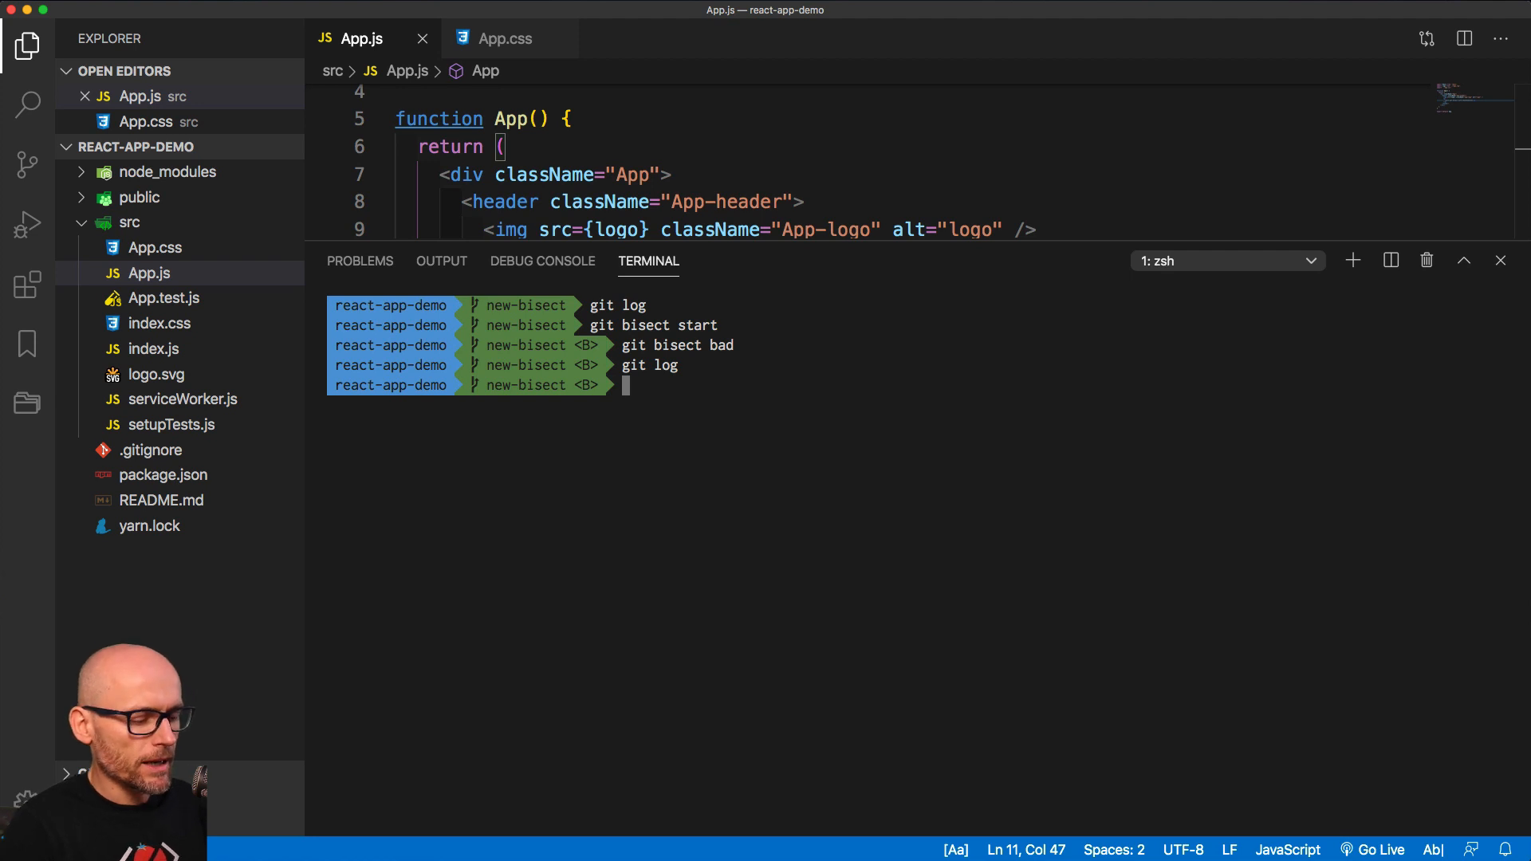
{"action": "type", "text": "git bisect good bc0a1fd3e6fe1631cb6663ac44e93acef8cf6f13"}
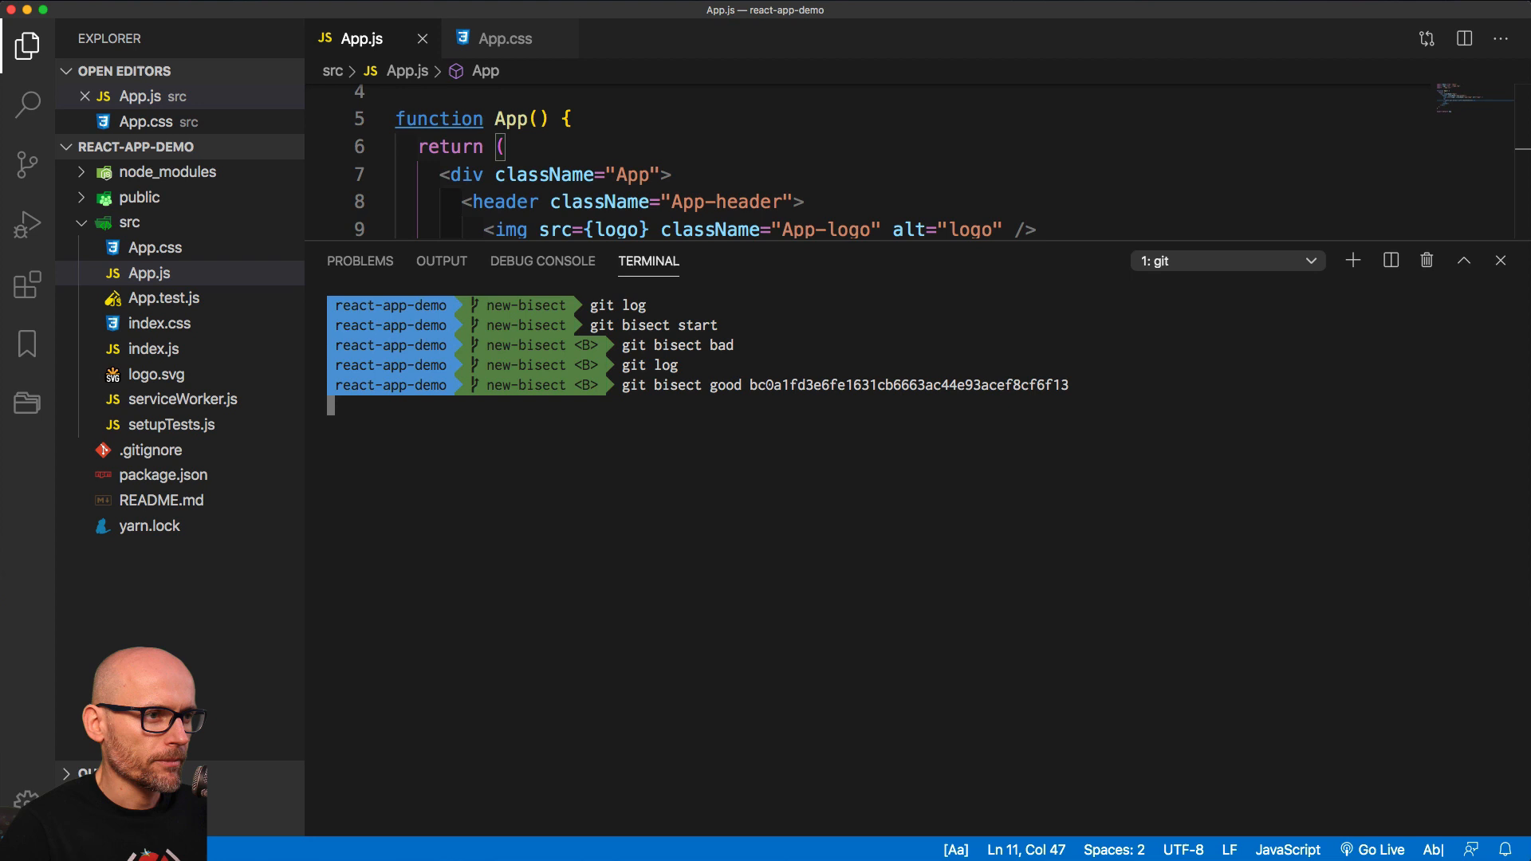
- Mark commit bc0a1fd good, then commit 2 good, so commit 3 is reported first bad
{"action": "key", "text": "Enter"}
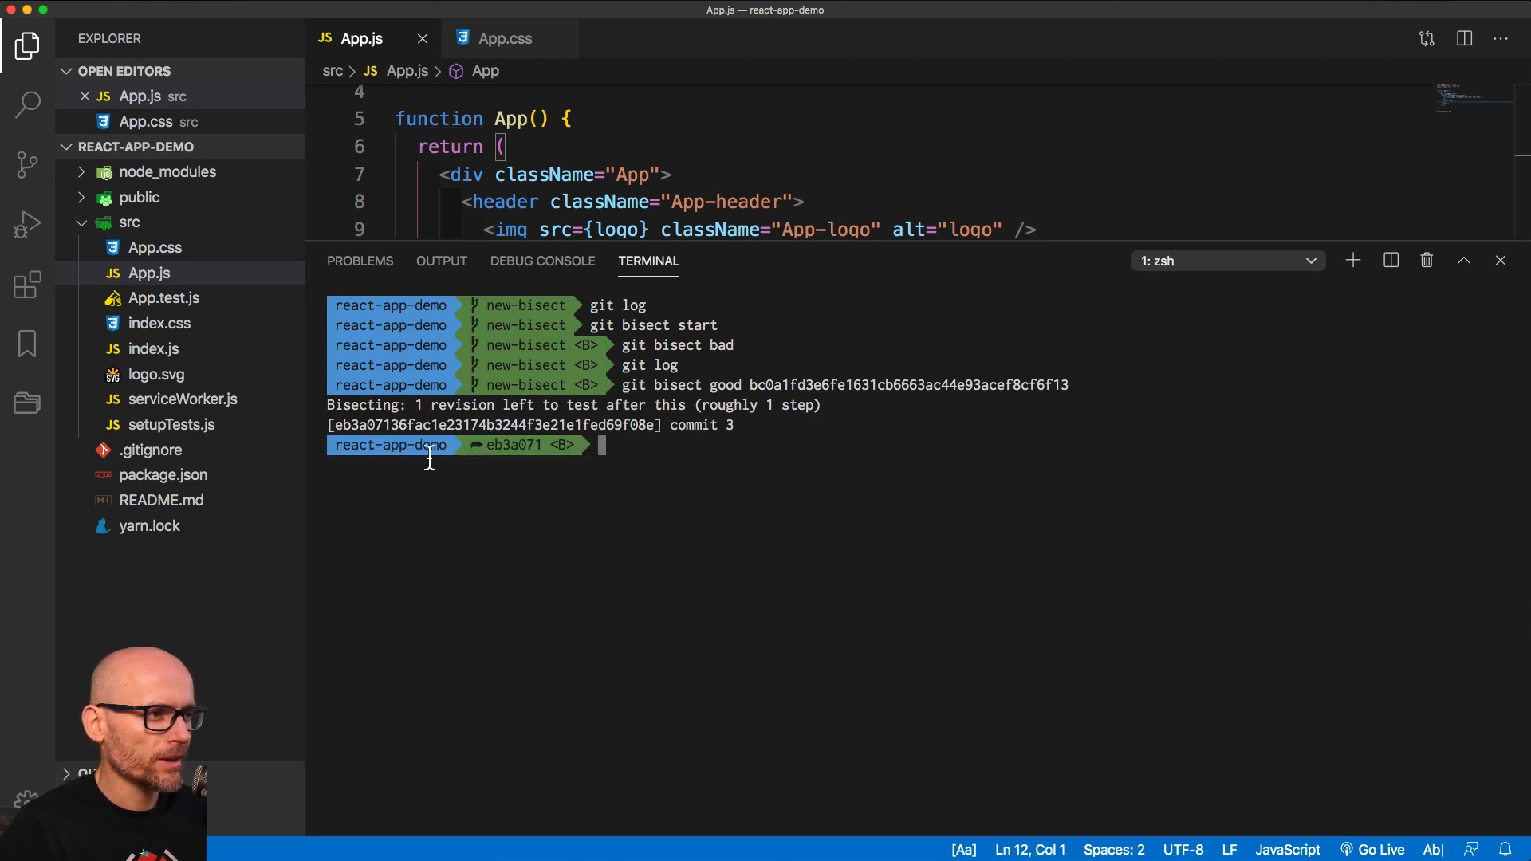
{"action": "mouse_move", "coordinate": [417, 405]}
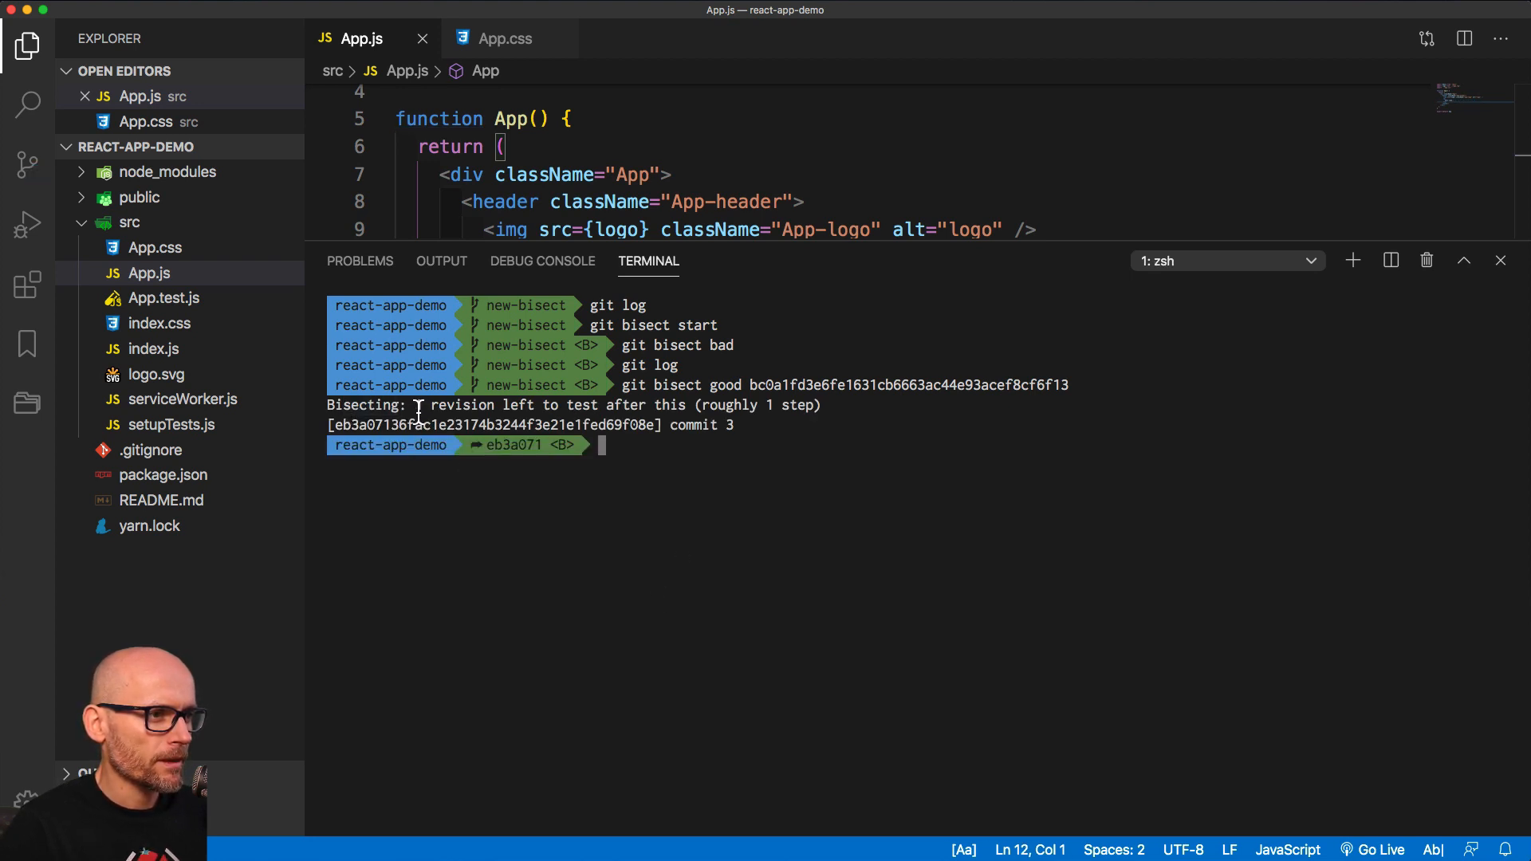
{"action": "mouse_move", "coordinate": [443, 434]}
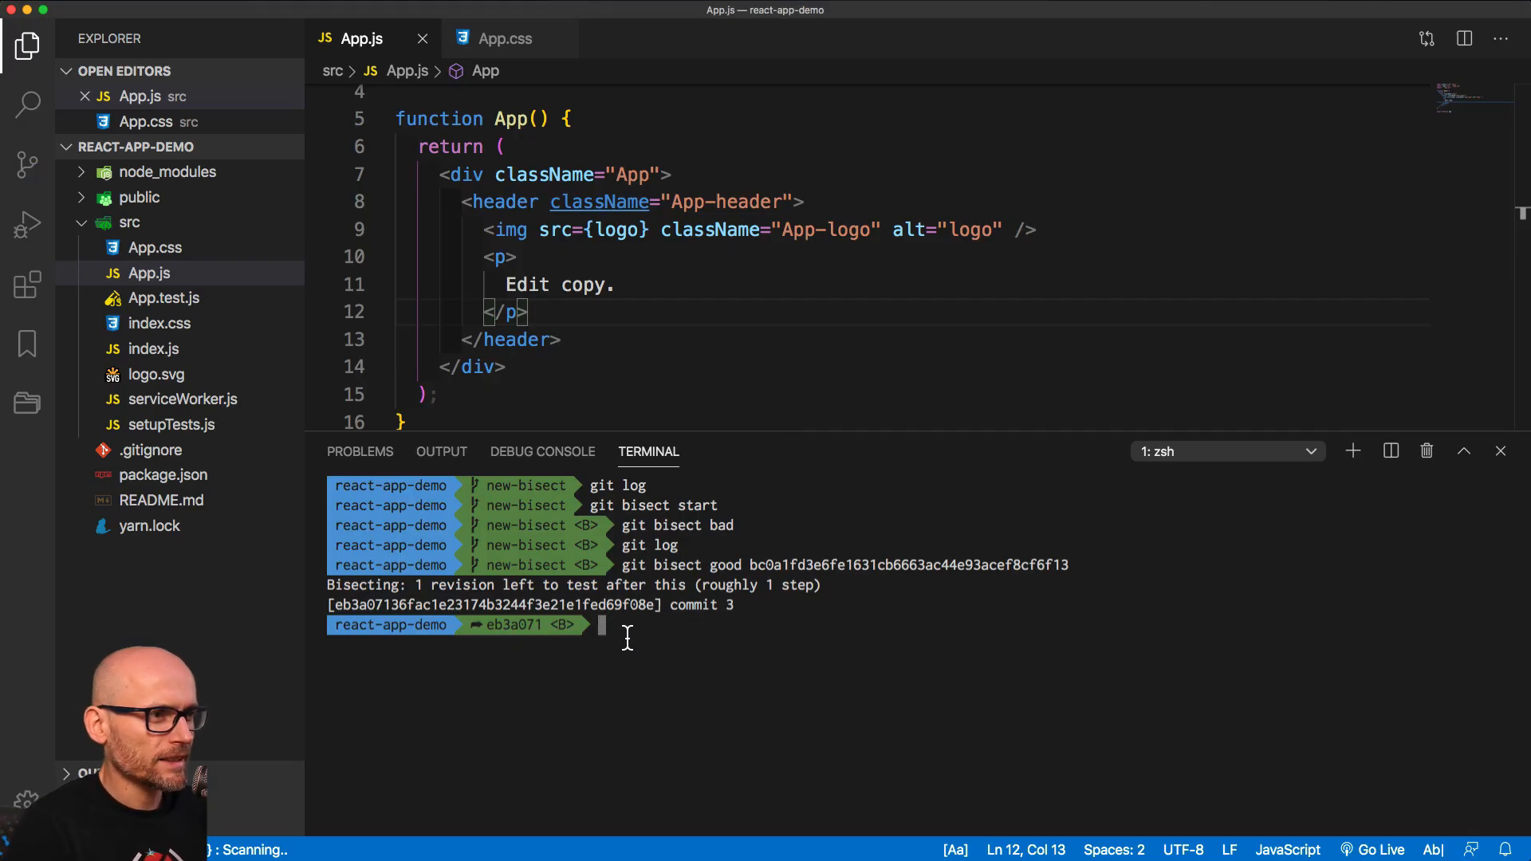
{"action": "type", "text": "git bisect bad"}
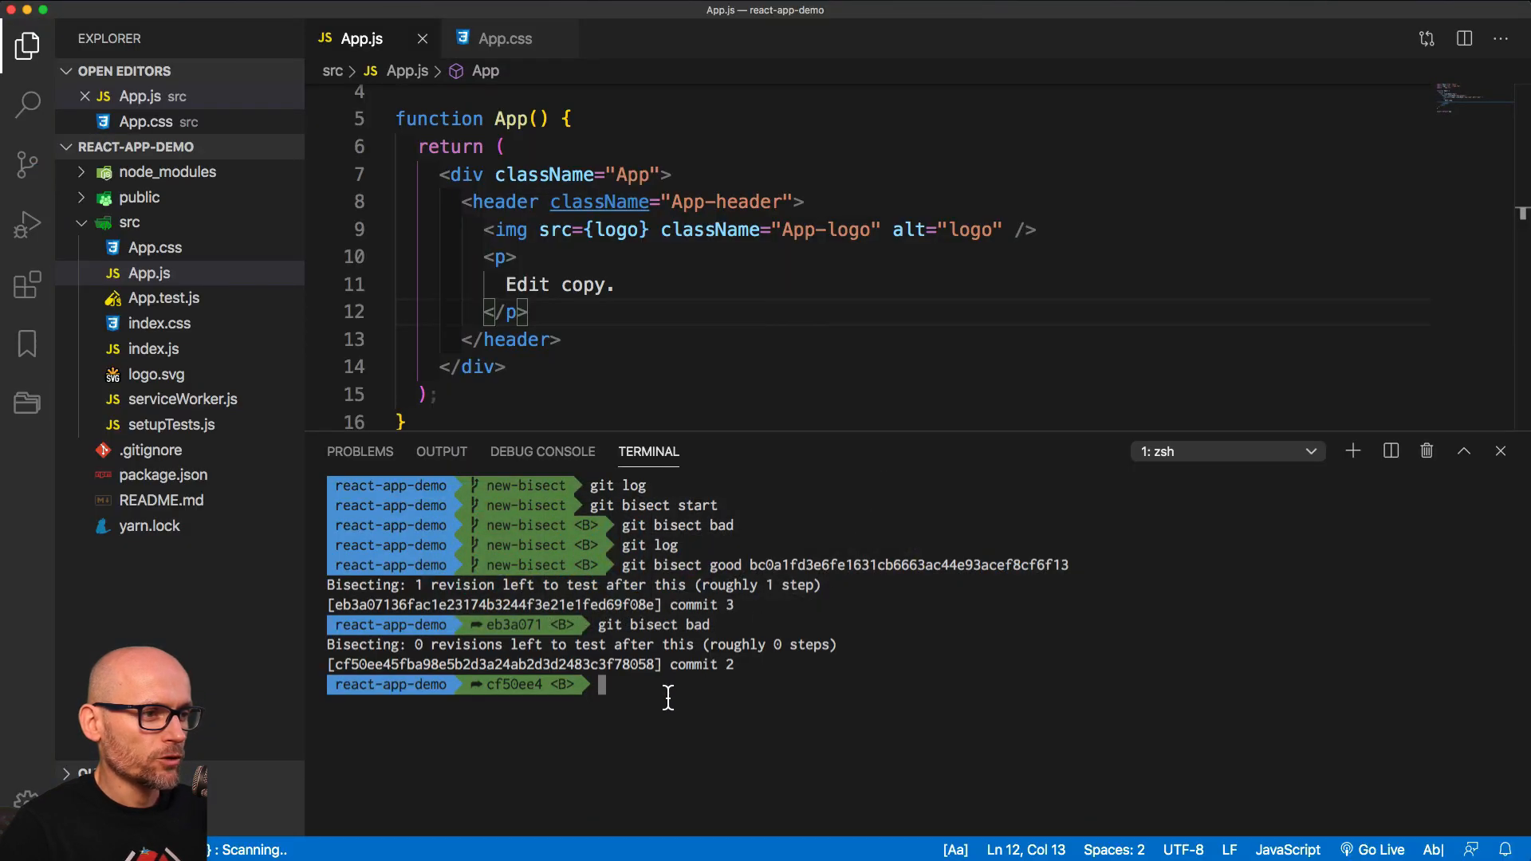
{"action": "type", "text": "git b"}
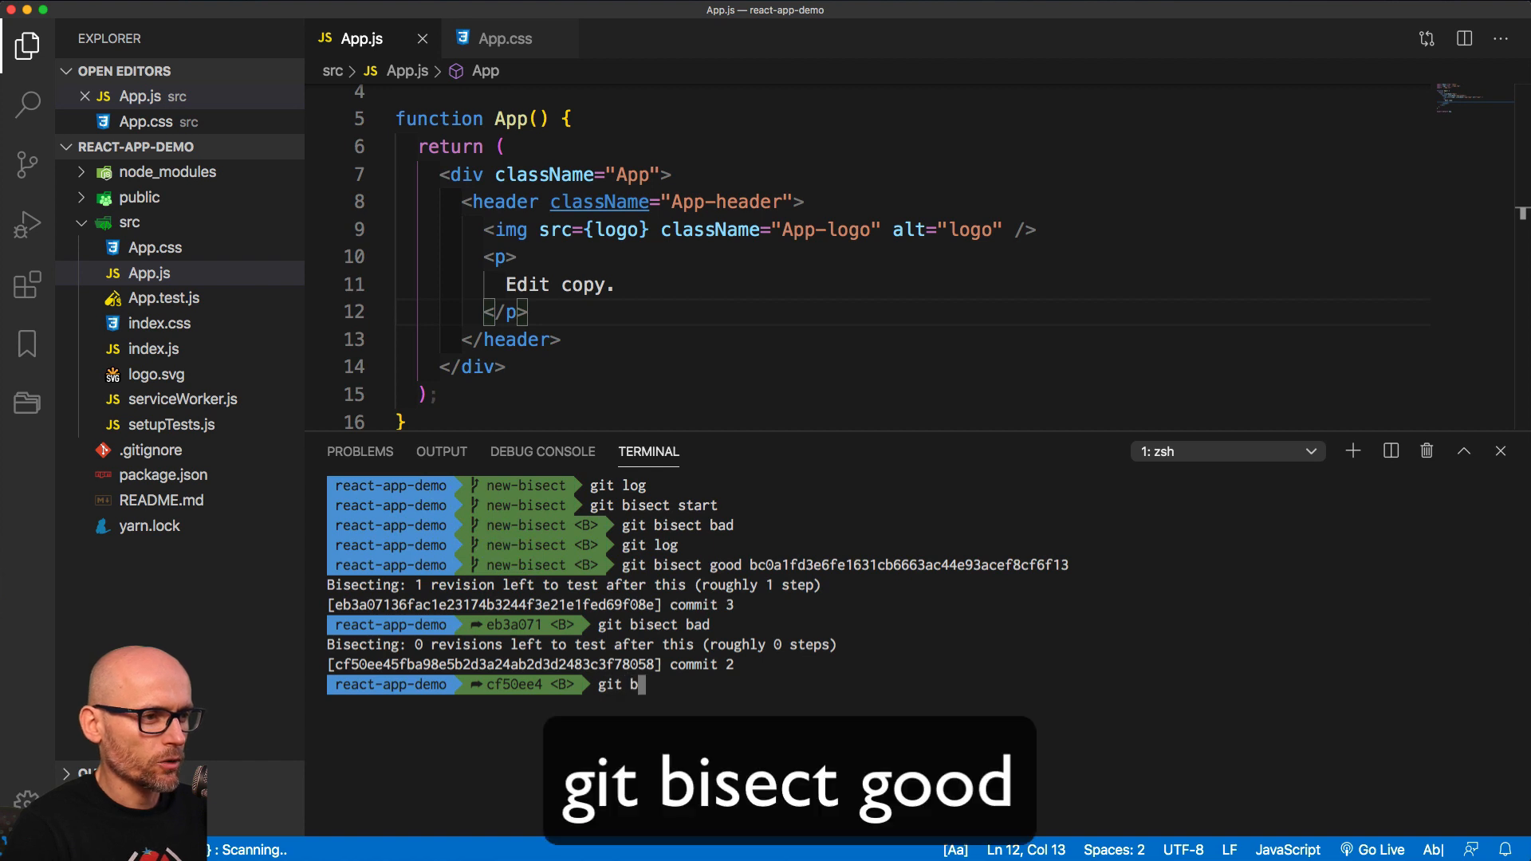
{"action": "type", "text": "isect goo"}
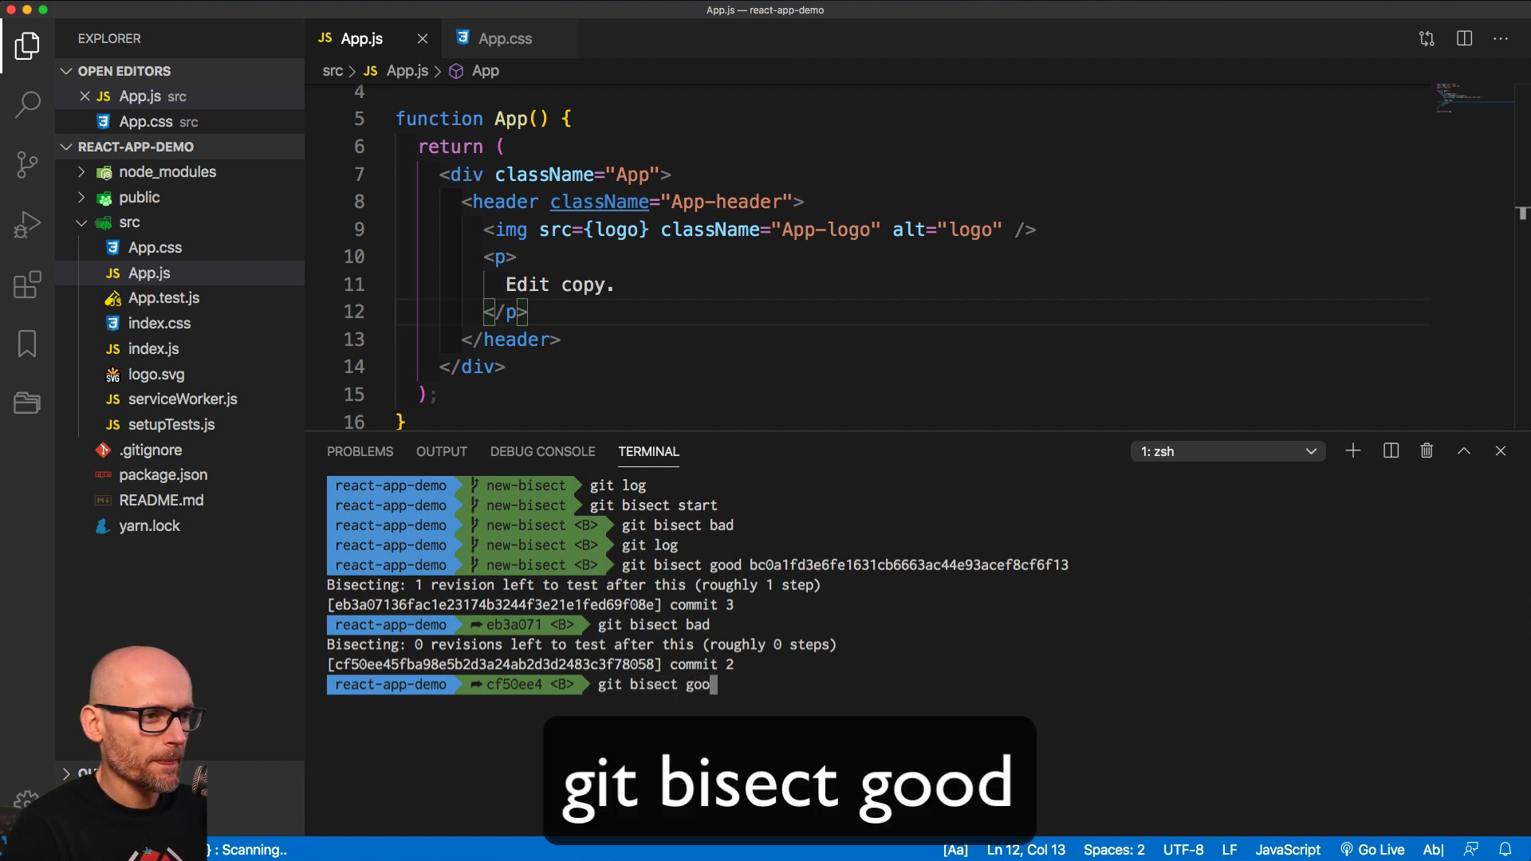
{"action": "key", "text": "Enter"}
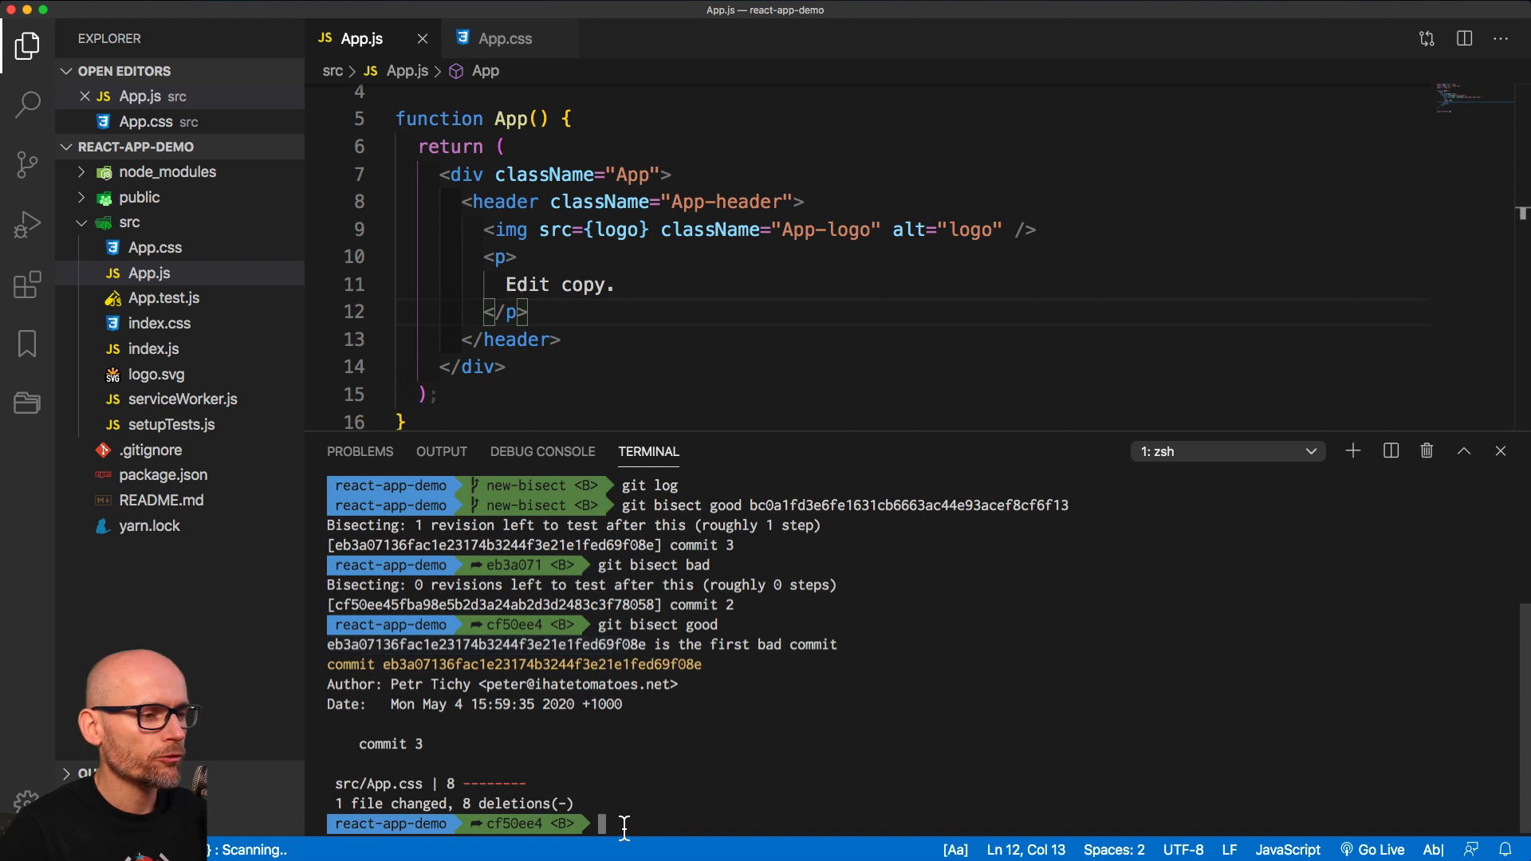
- Begin the next git bisect command after the first bad commit is found
{"action": "type", "text": "g"}
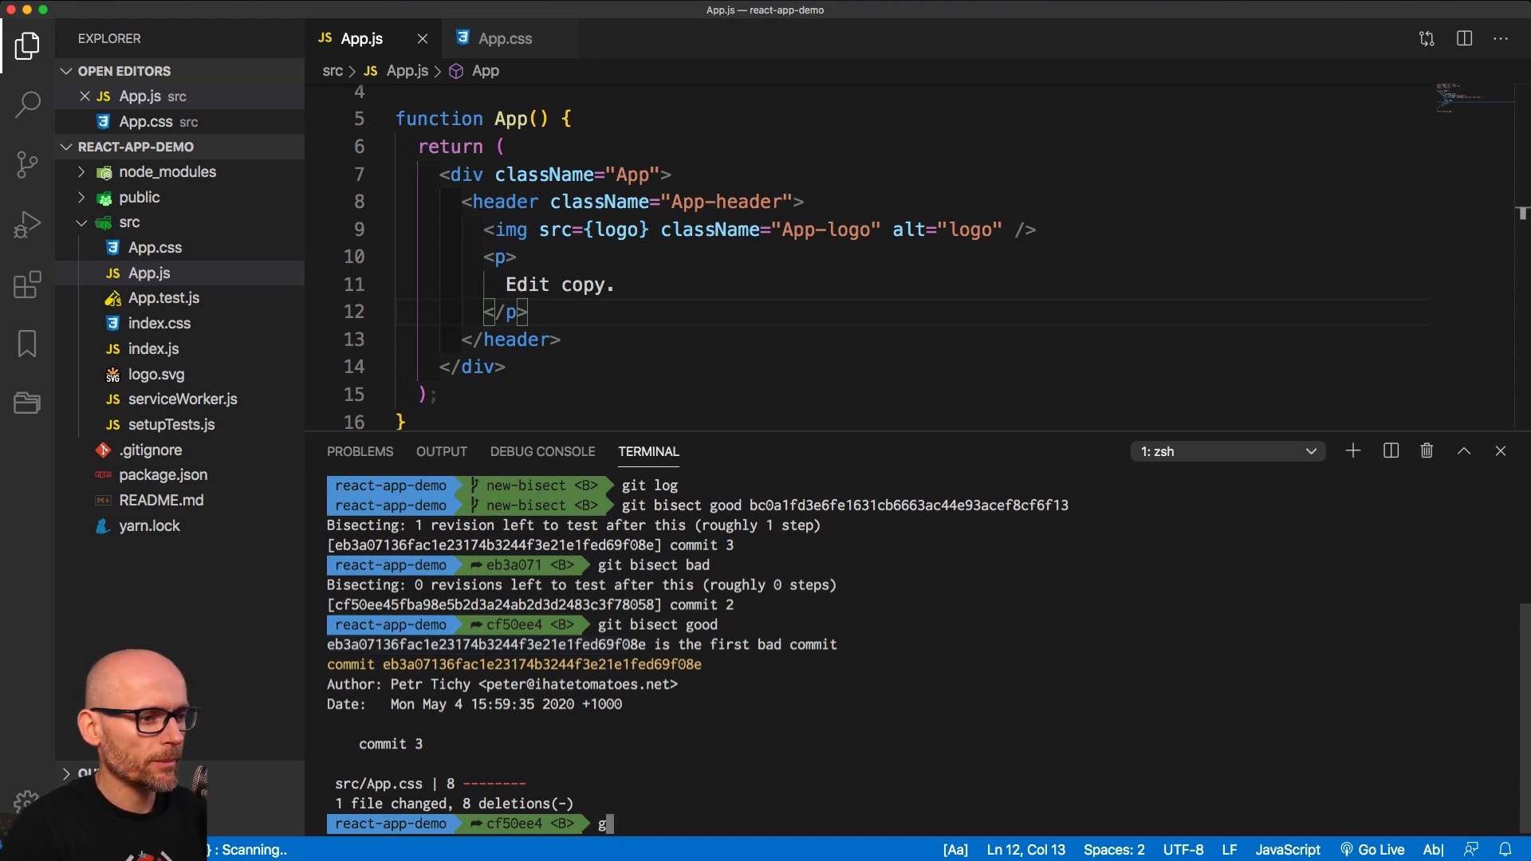
{"action": "type", "text": "it bisect"}
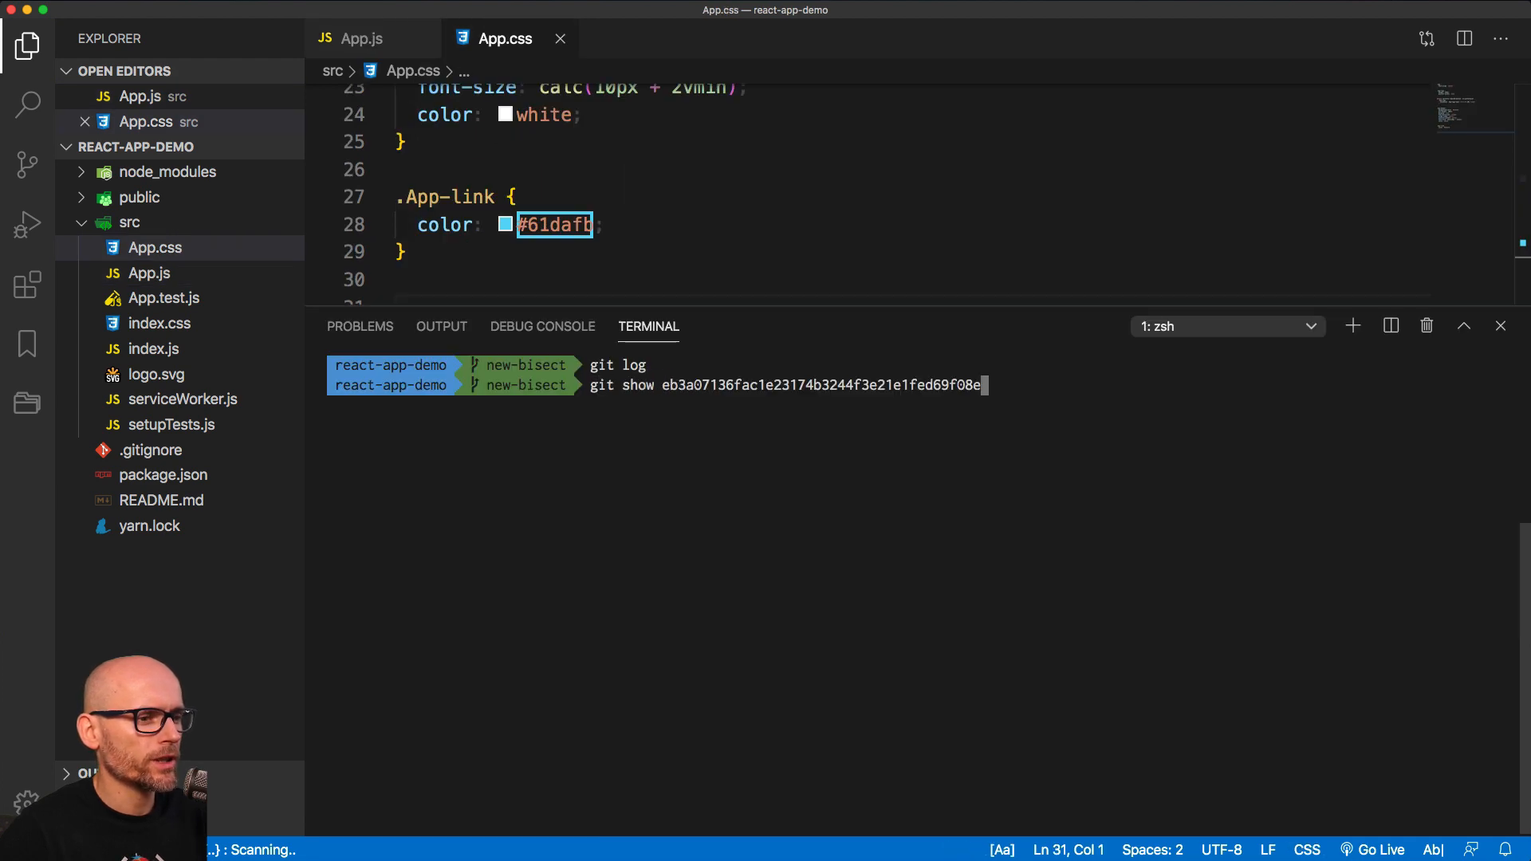
- Run git show eb3a07136 to display commit 3's diff removing the App-logo-spin keyframes
{"action": "key", "text": "Enter"}
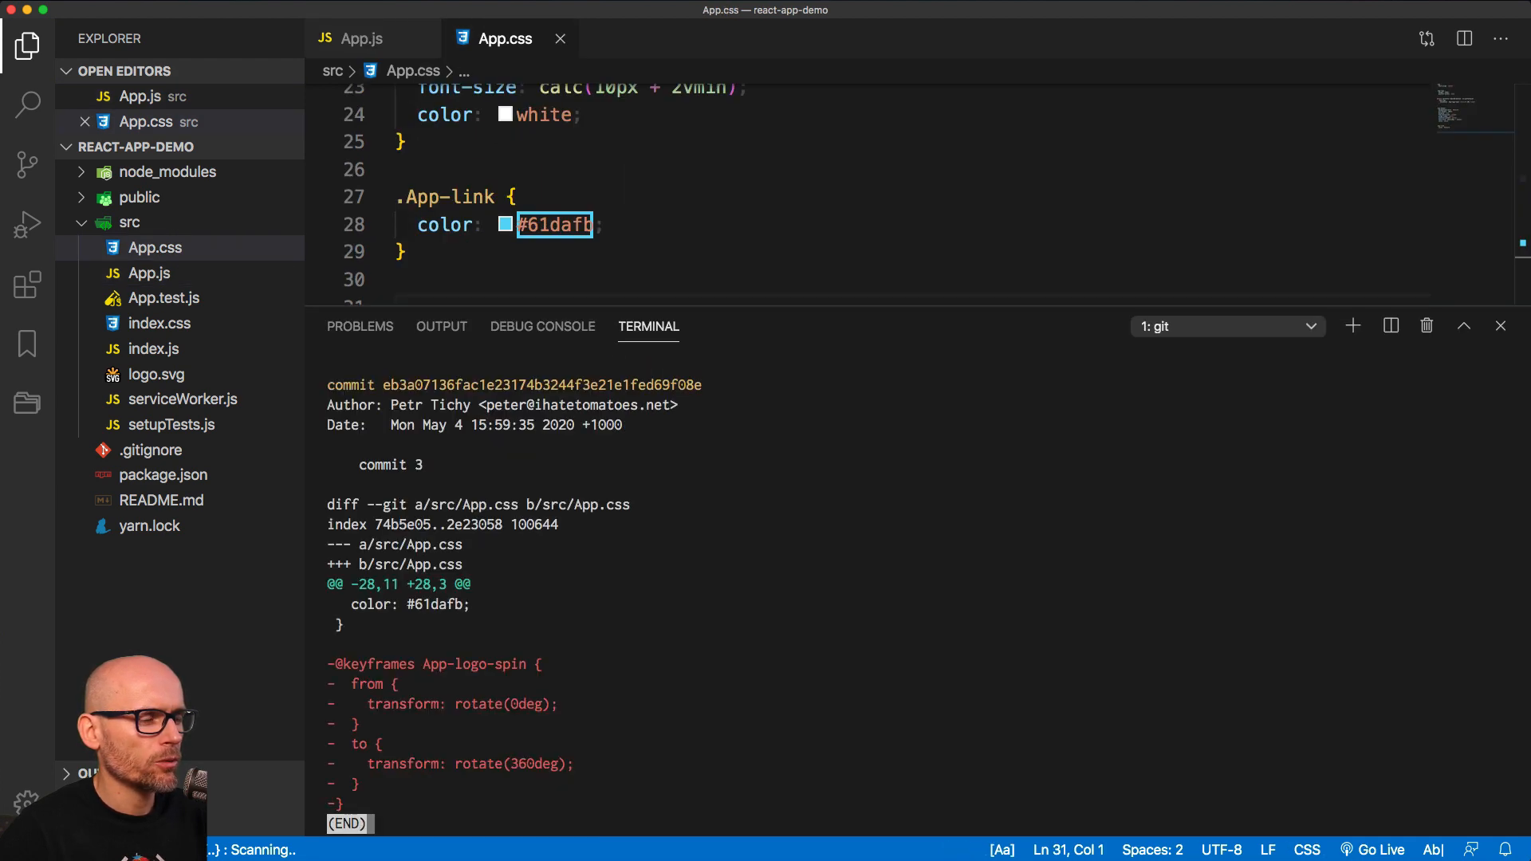
{"action": "mouse_move", "coordinate": [670, 648]}
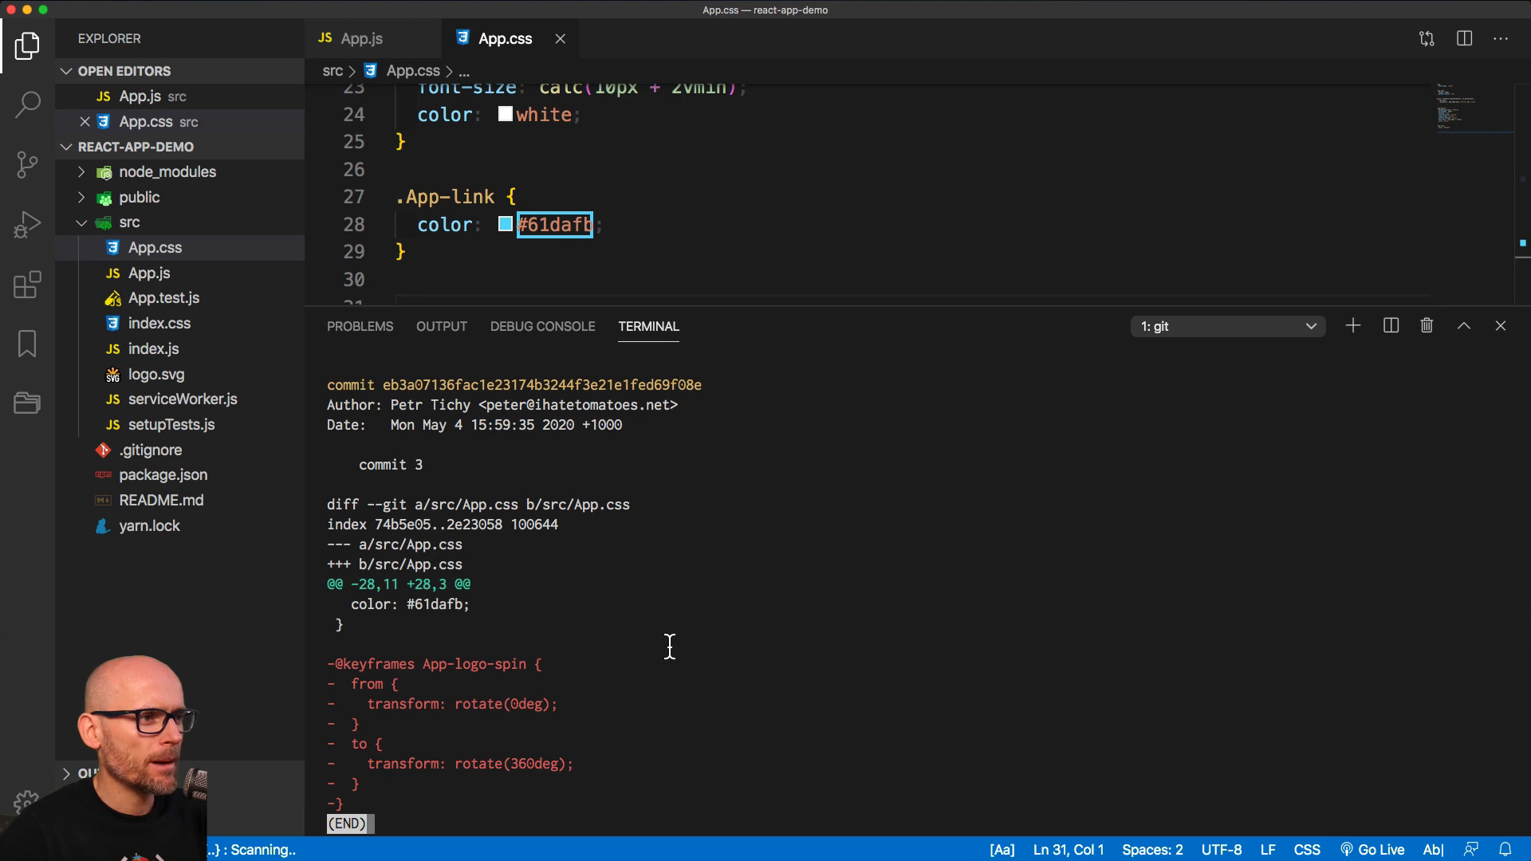
{"action": "mouse_move", "coordinate": [672, 654]}
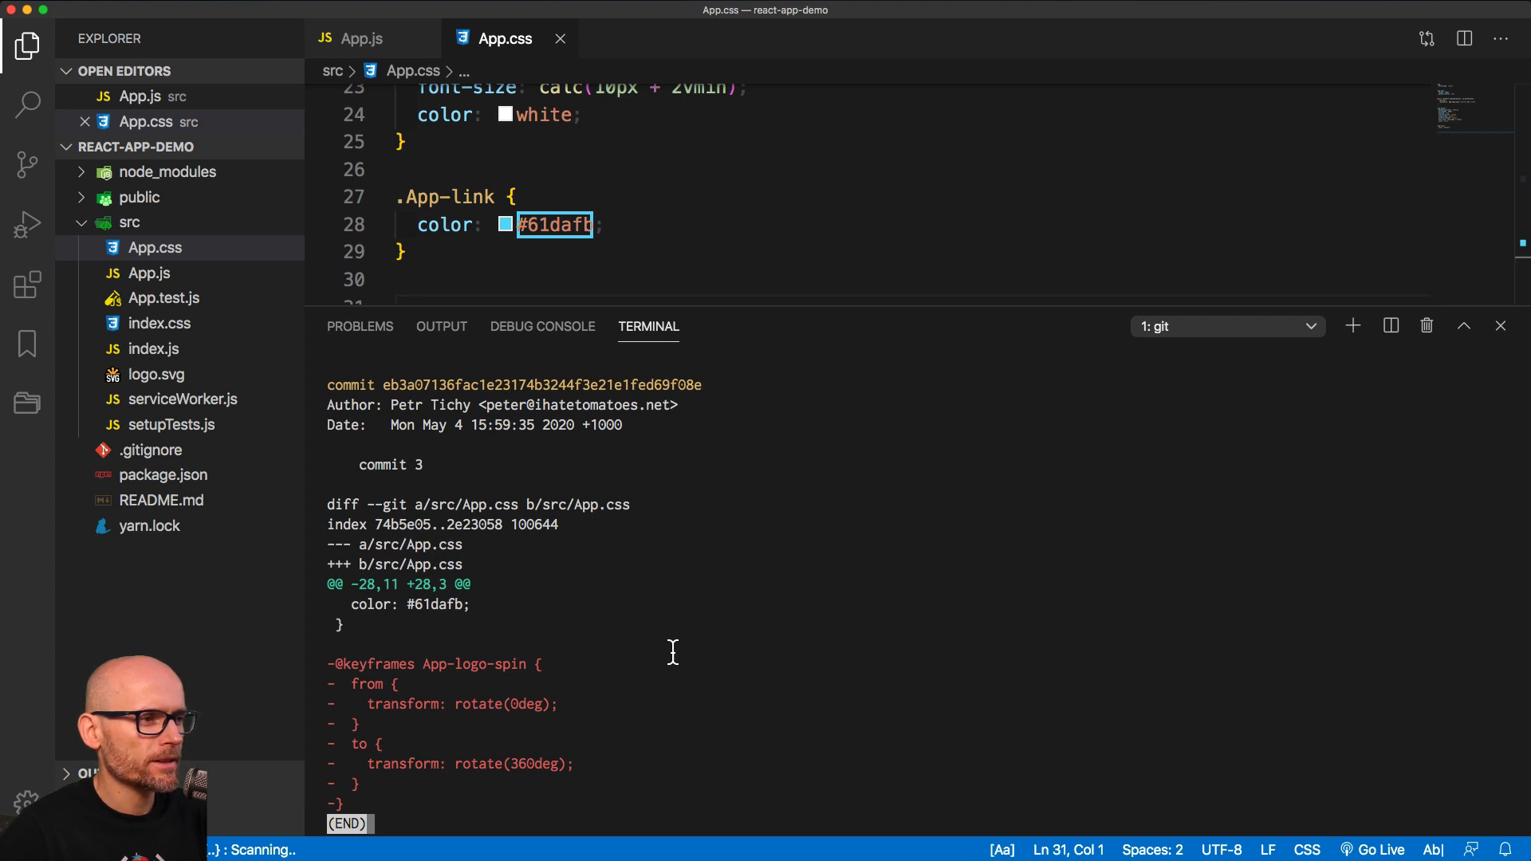
{"action": "mouse_move", "coordinate": [424, 720]}
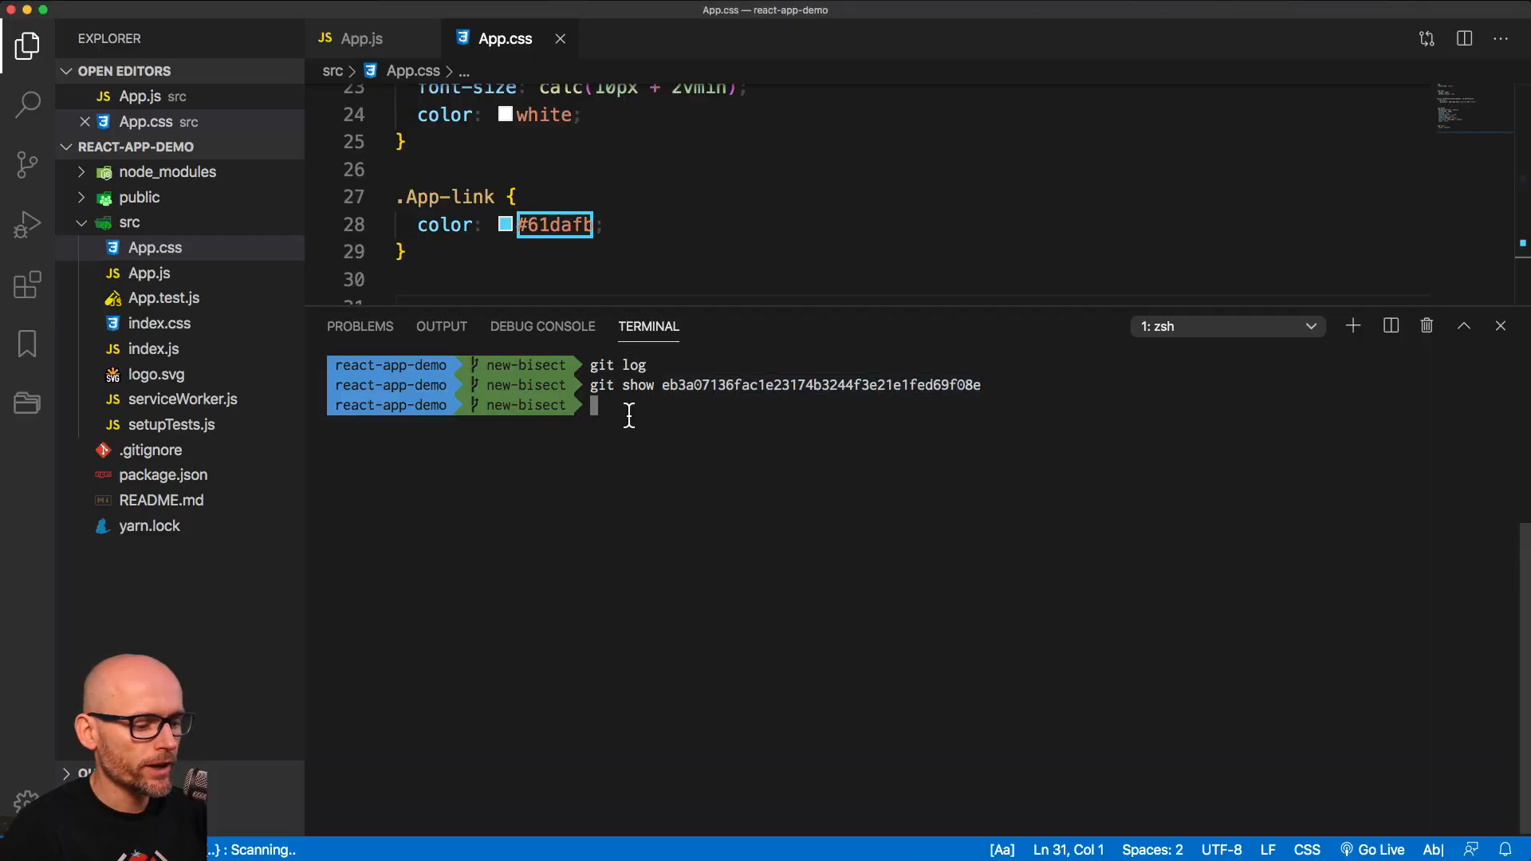
- Run git revert eb3a07136 and accept the default Revert "commit 3" message
{"action": "type", "text": "git"}
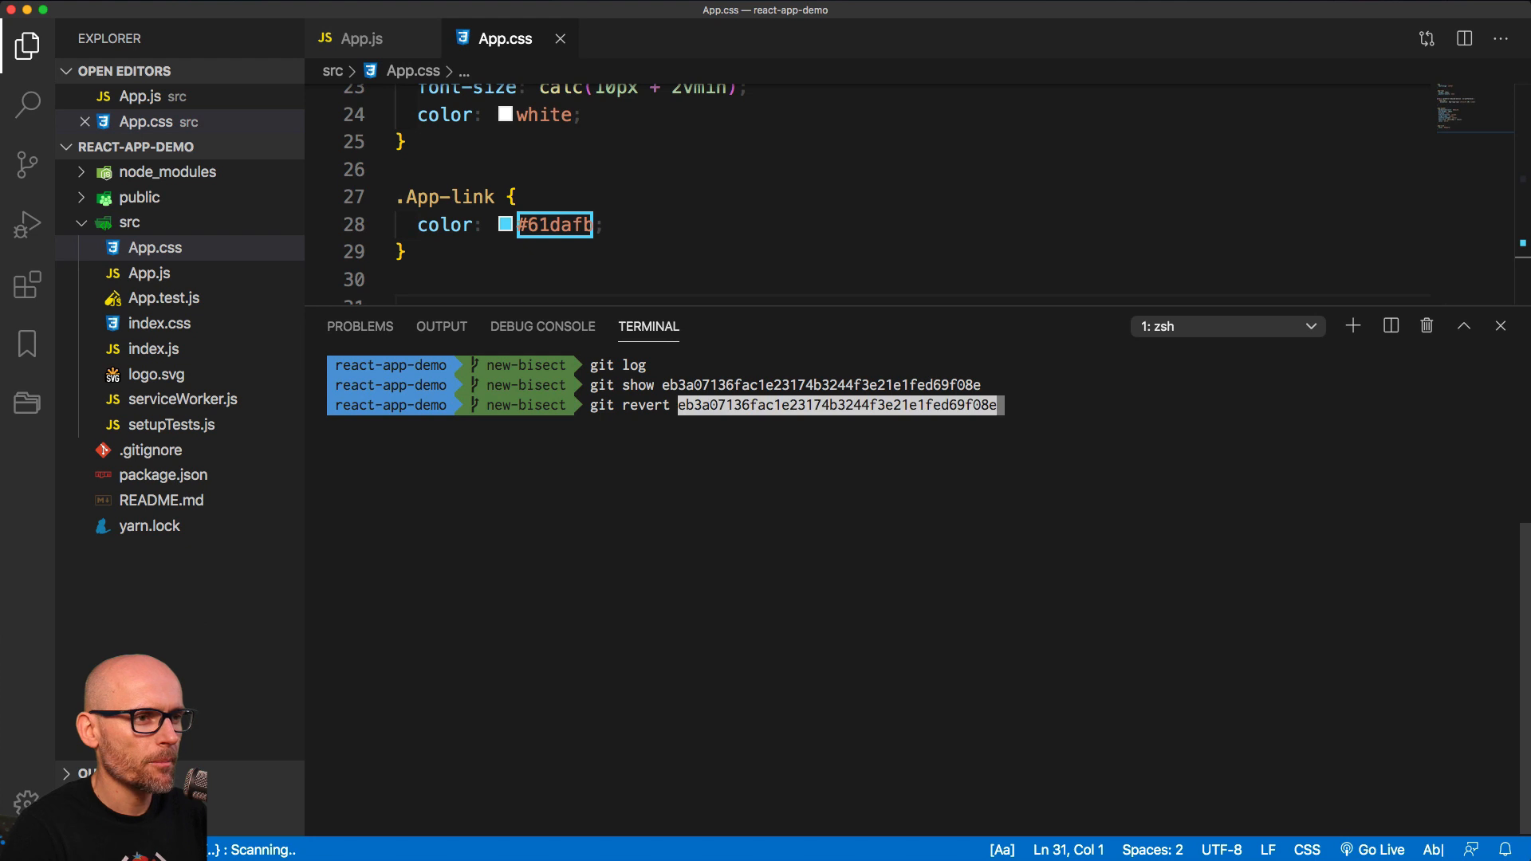
{"action": "key", "text": "Enter"}
{"action": "type", "text": ":"}
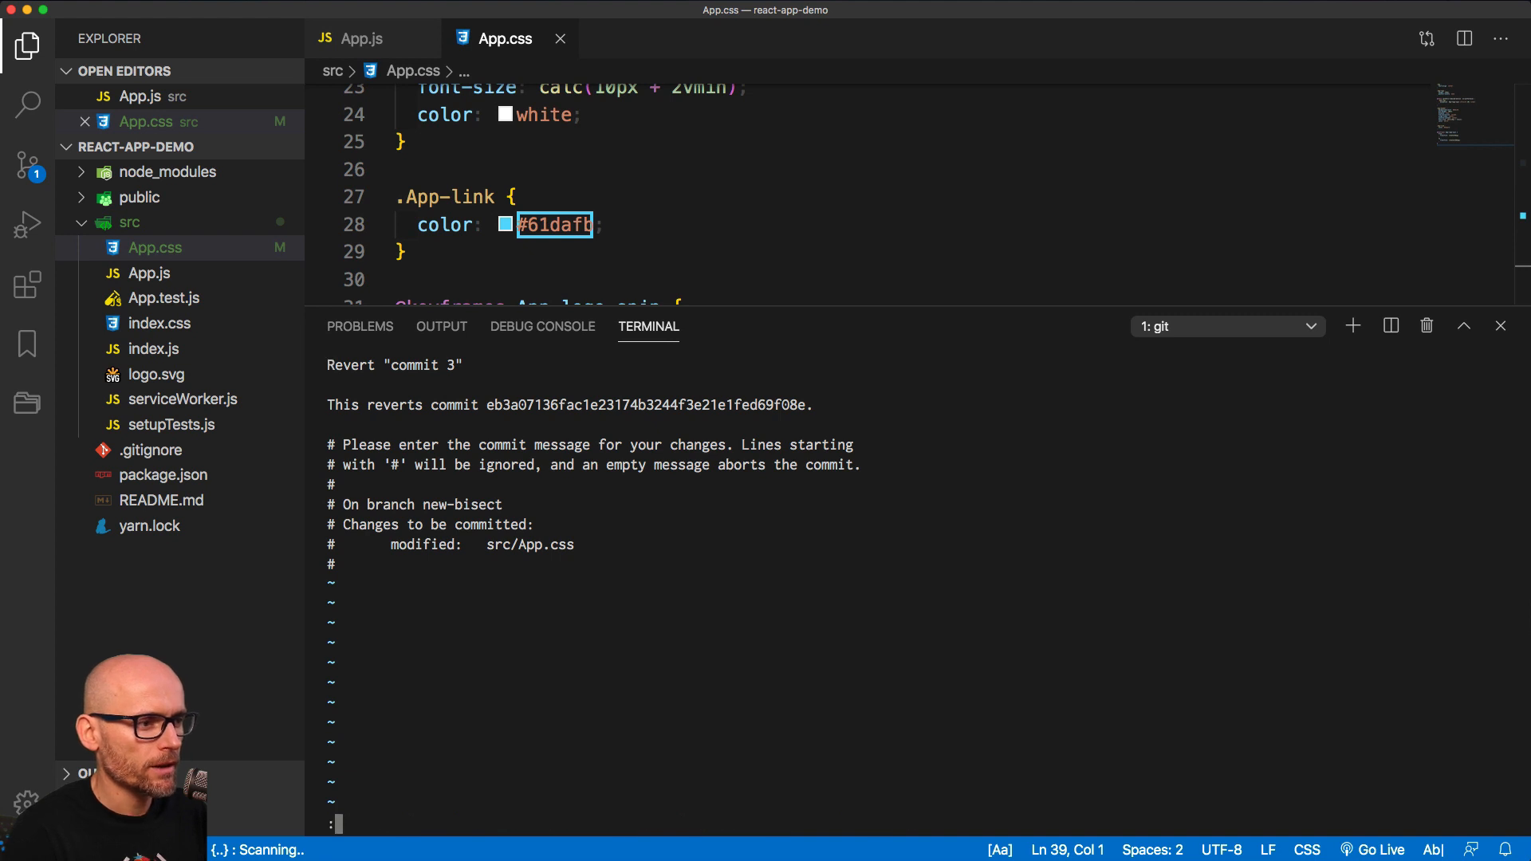
{"action": "key", "text": "Enter"}
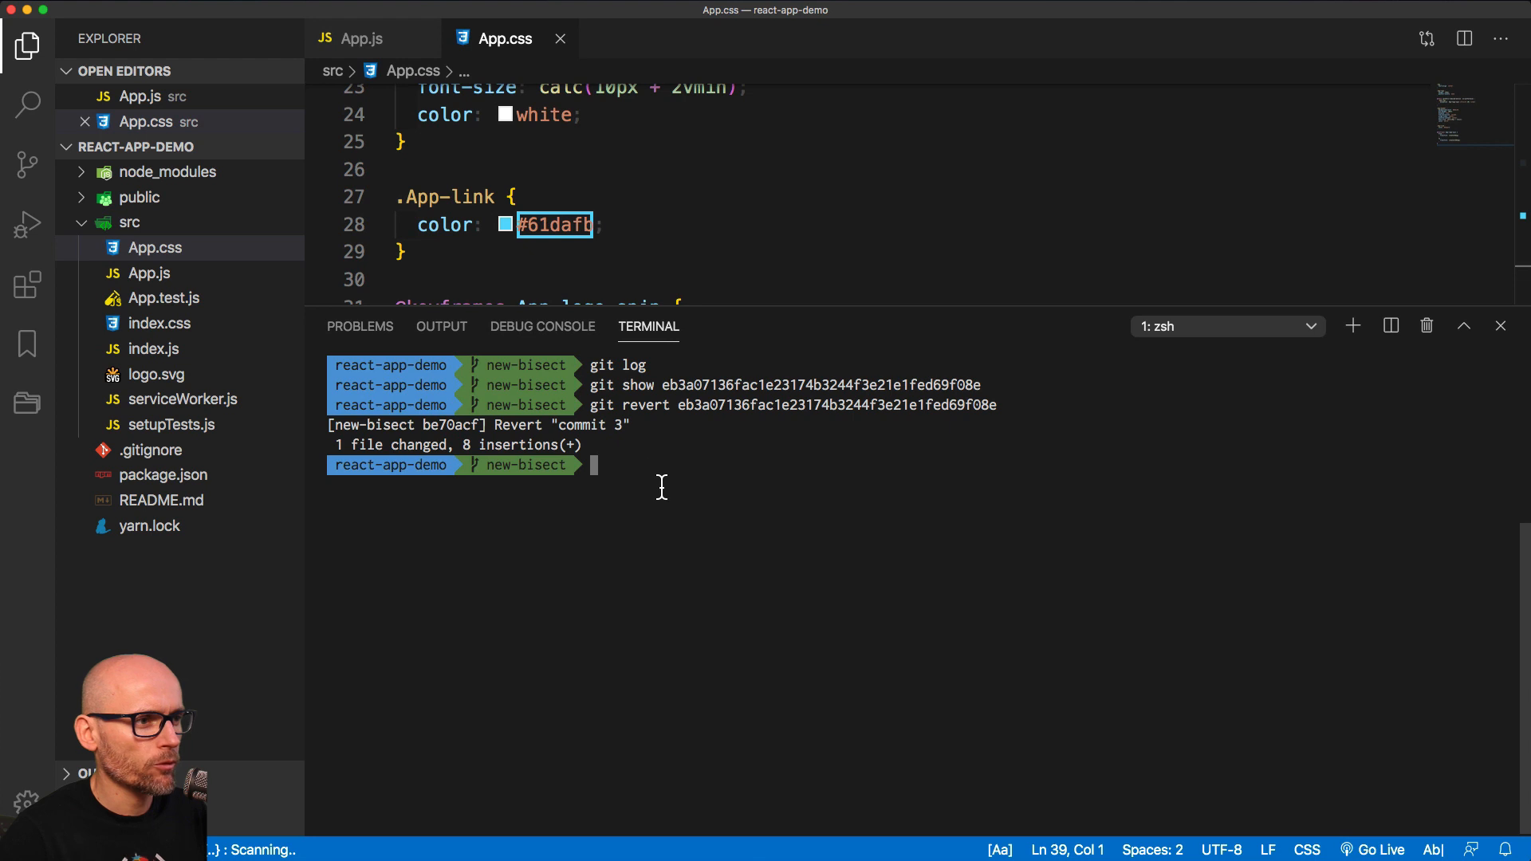
- Run git log to confirm the revert commit sits atop new-bisect
{"action": "type", "text": "git log"}
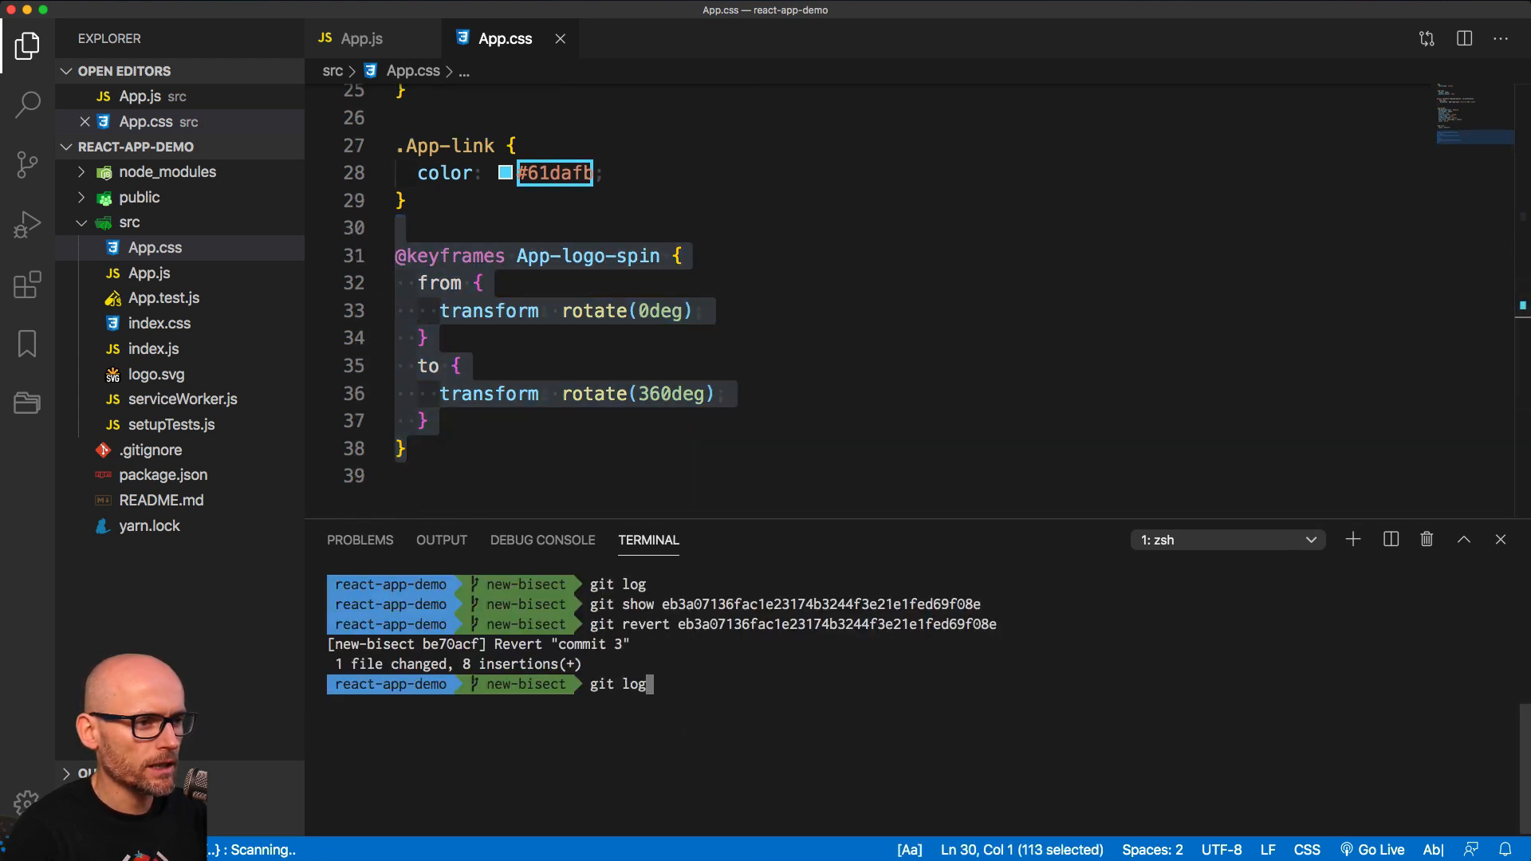
{"action": "key", "text": "Enter"}
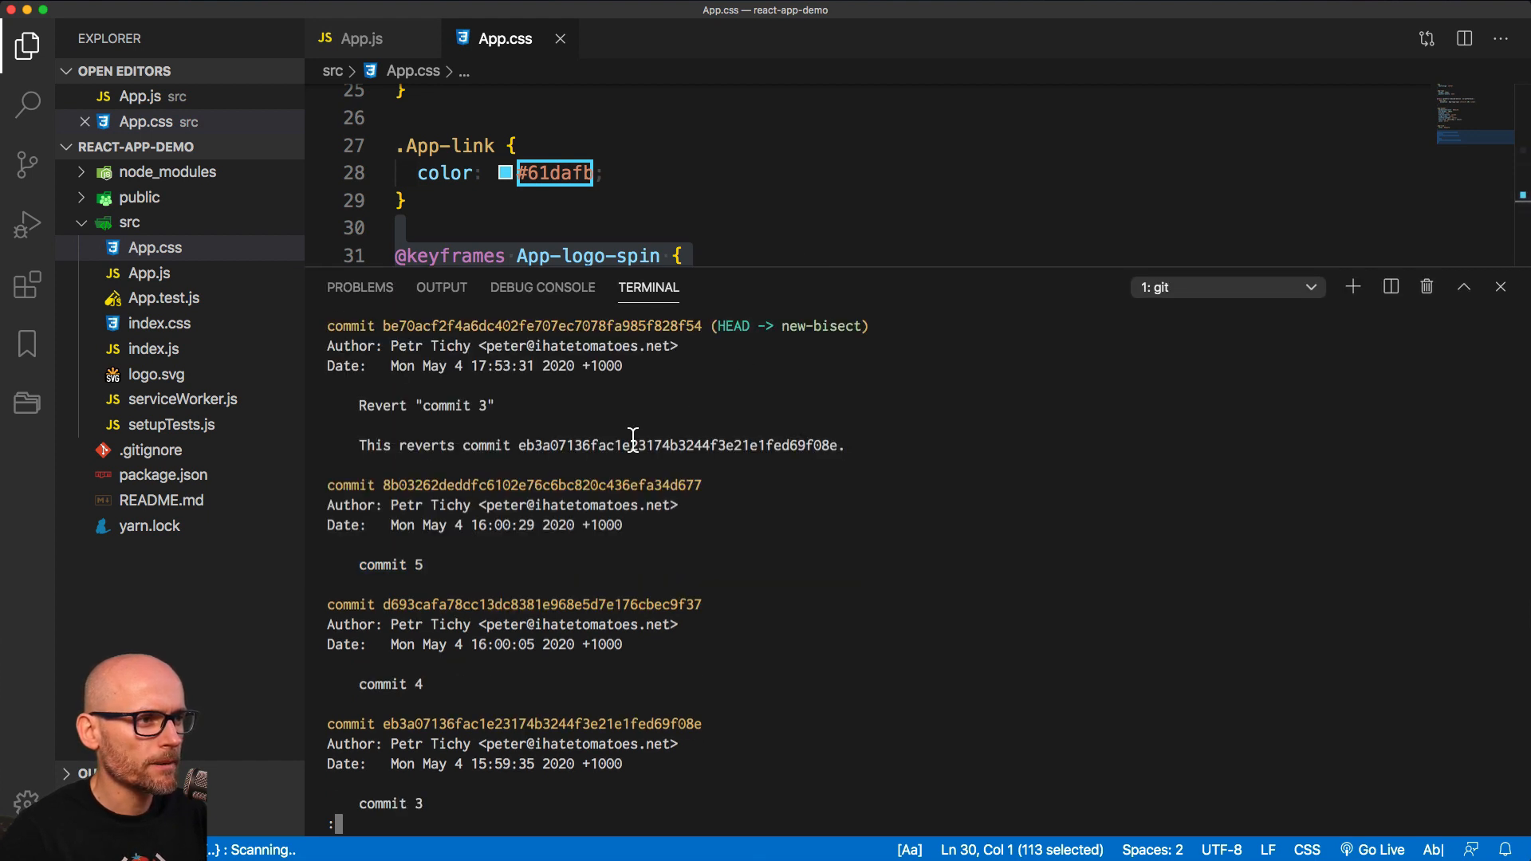
{"action": "mouse_move", "coordinate": [453, 417]}
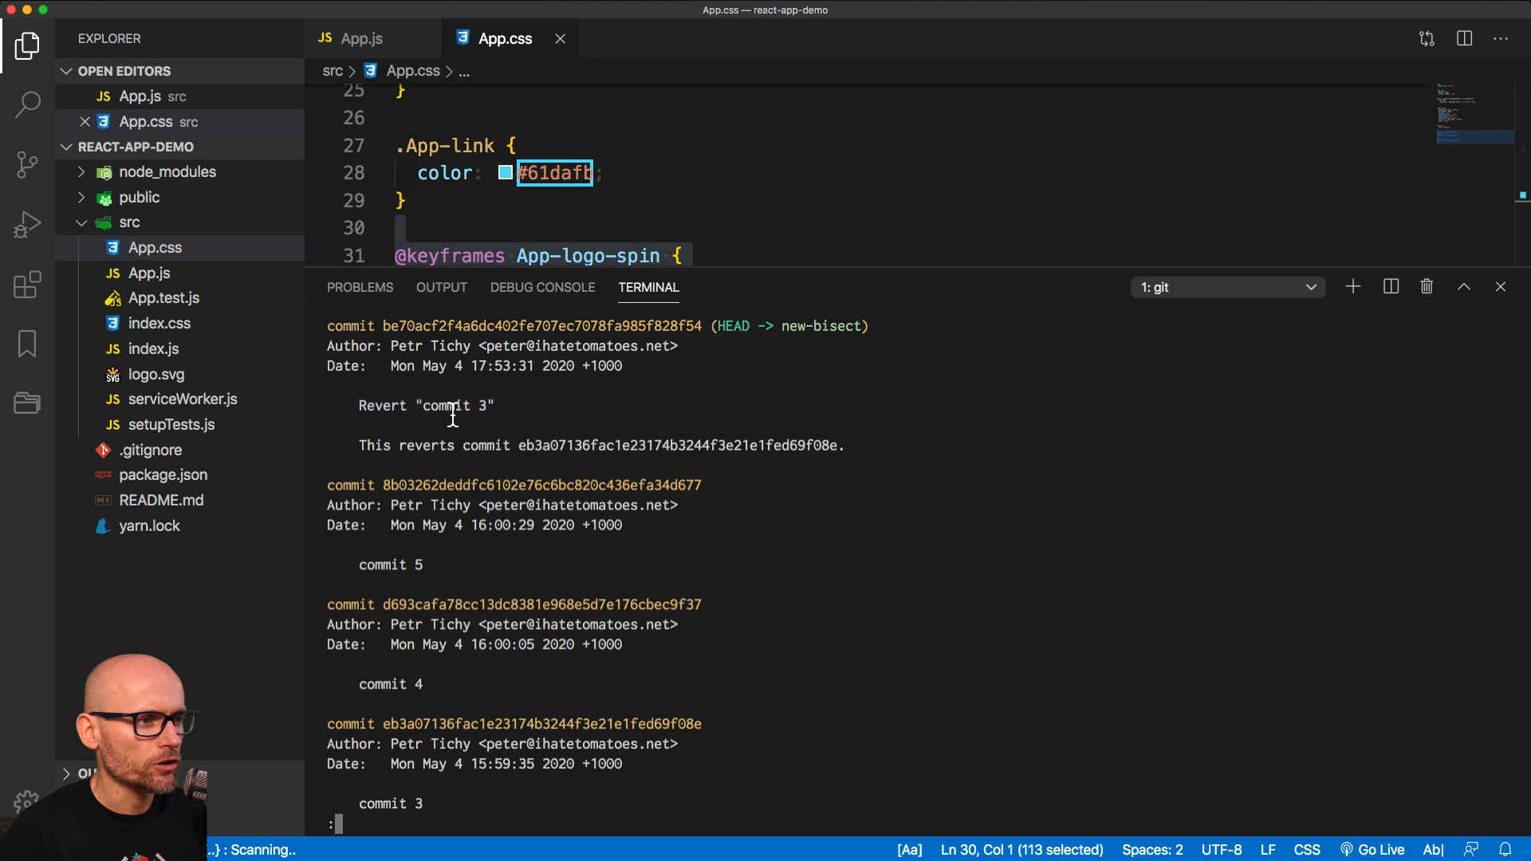